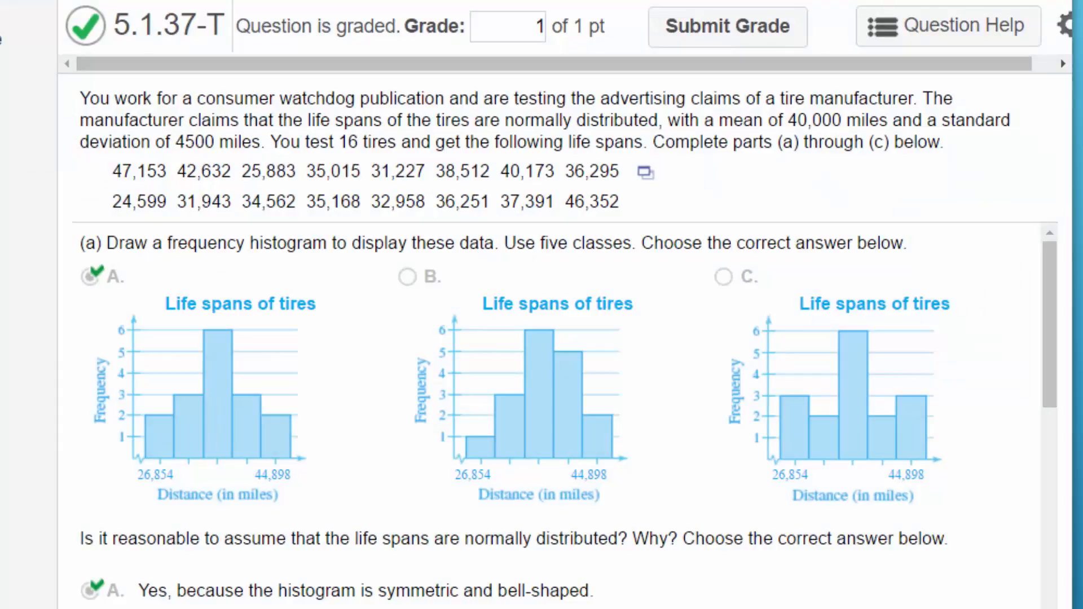
{"action": "mouse_move", "coordinate": [150, 524]}
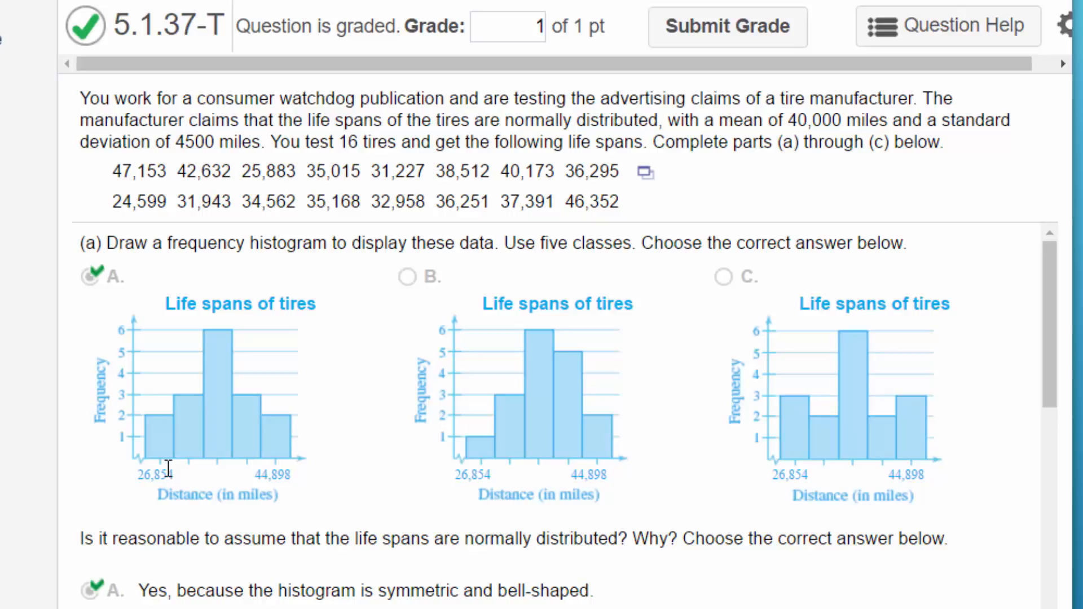
{"action": "mouse_move", "coordinate": [185, 472]}
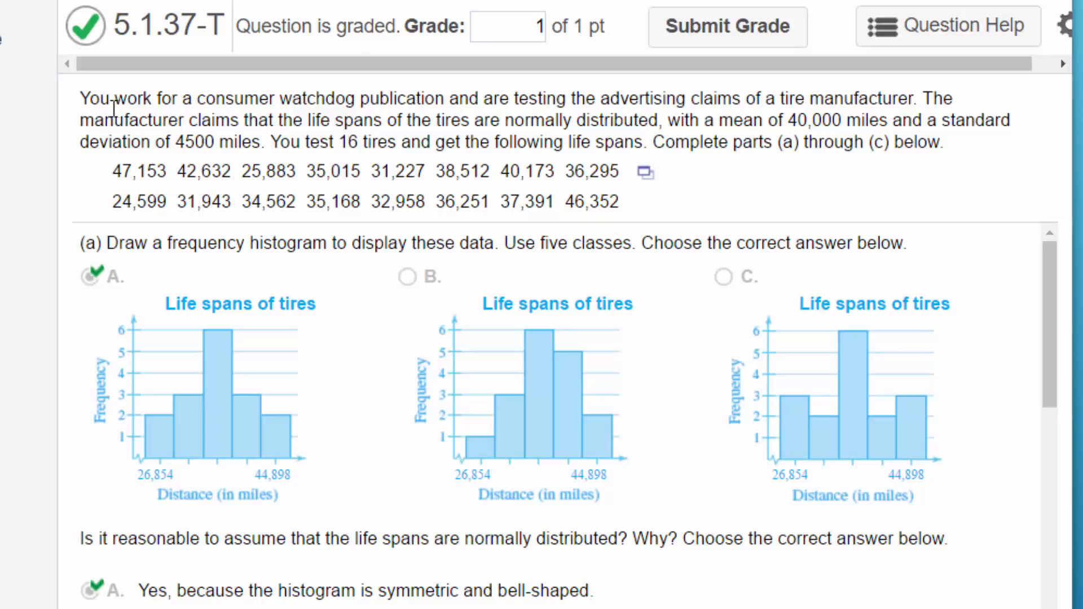
{"action": "mouse_move", "coordinate": [308, 192]}
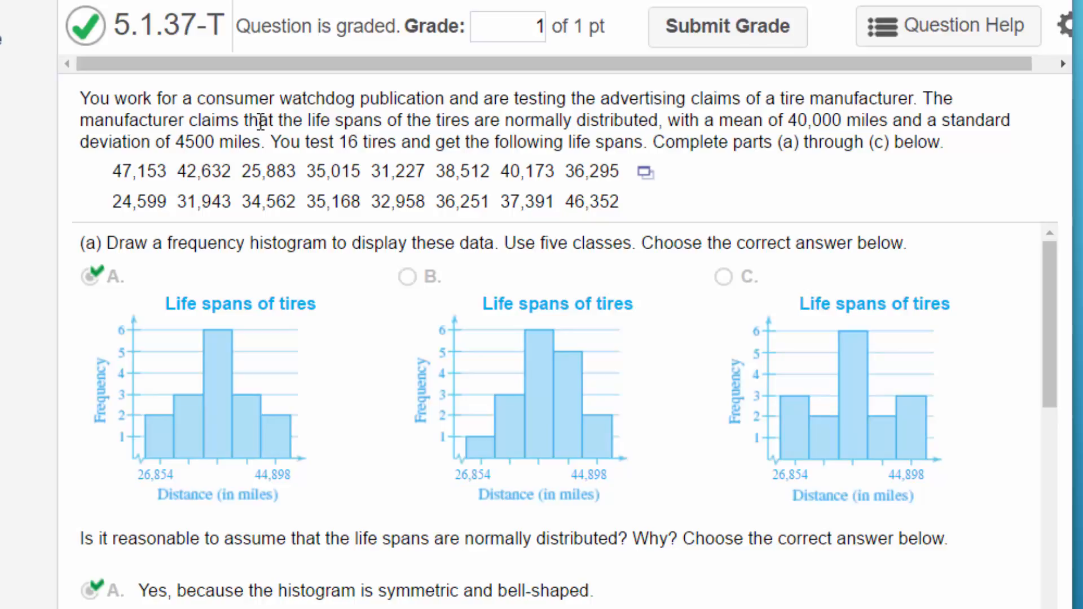
{"action": "mouse_move", "coordinate": [553, 118]}
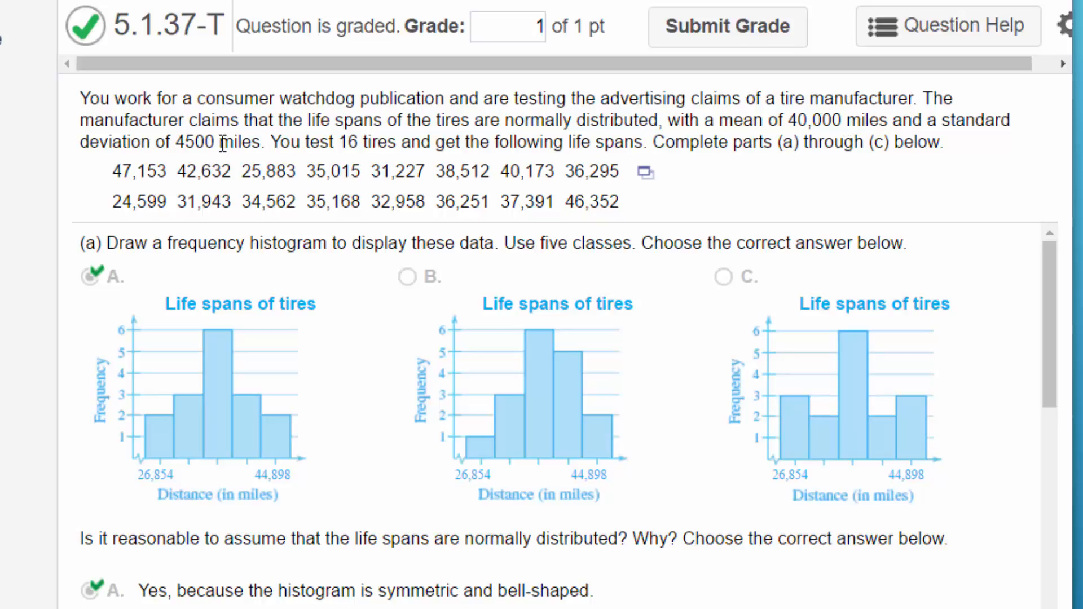
{"action": "mouse_move", "coordinate": [389, 143]}
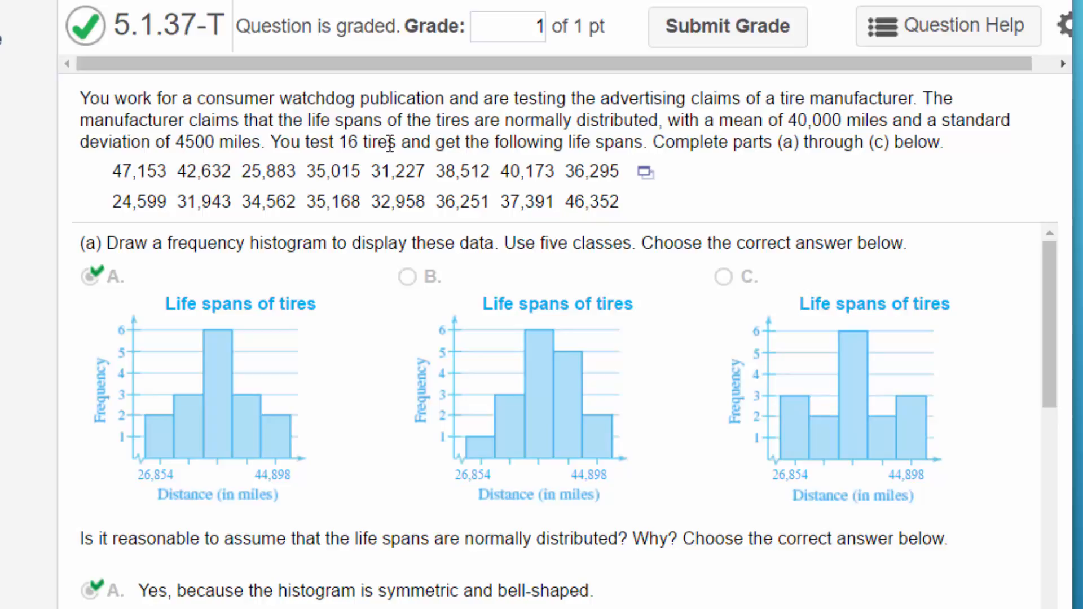
{"action": "mouse_move", "coordinate": [794, 167]}
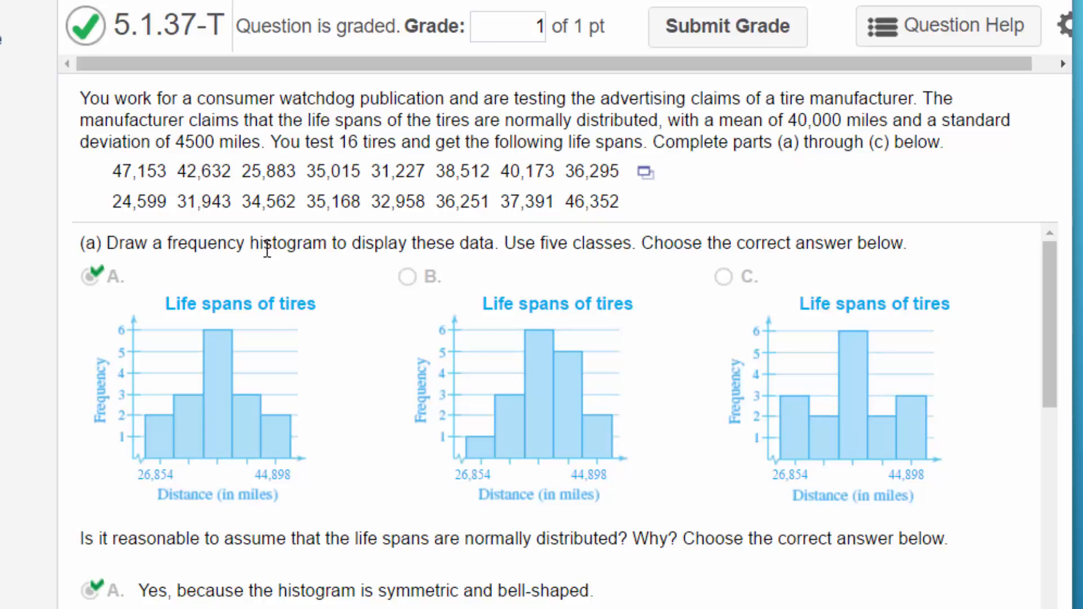
{"action": "mouse_move", "coordinate": [605, 278]}
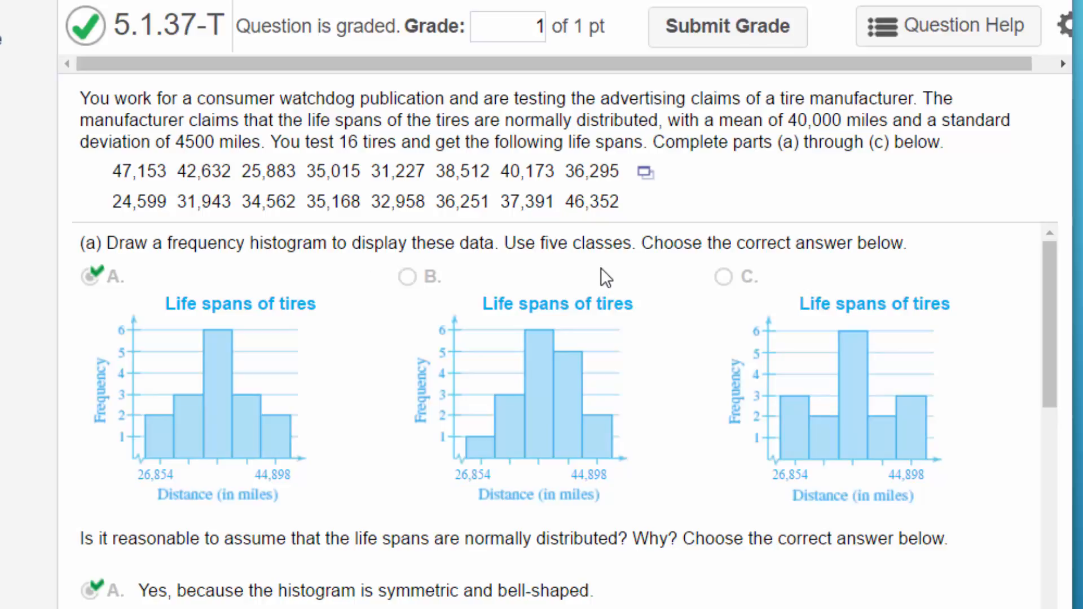
- Start column summary statistics on var1, the tire life-span data
{"action": "left_click", "coordinate": [644, 171]}
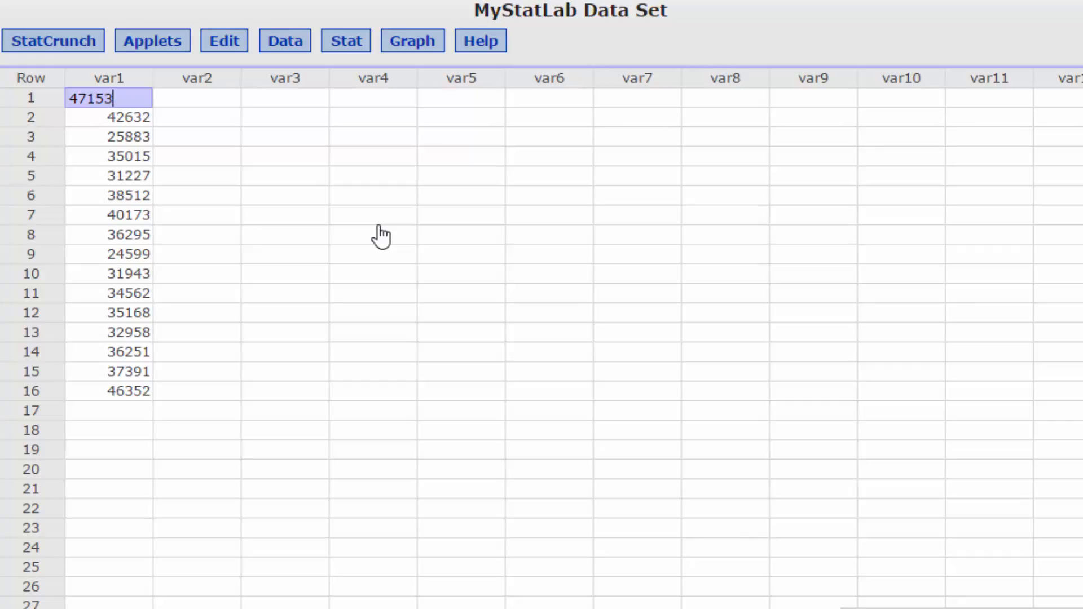
{"action": "mouse_move", "coordinate": [312, 211]}
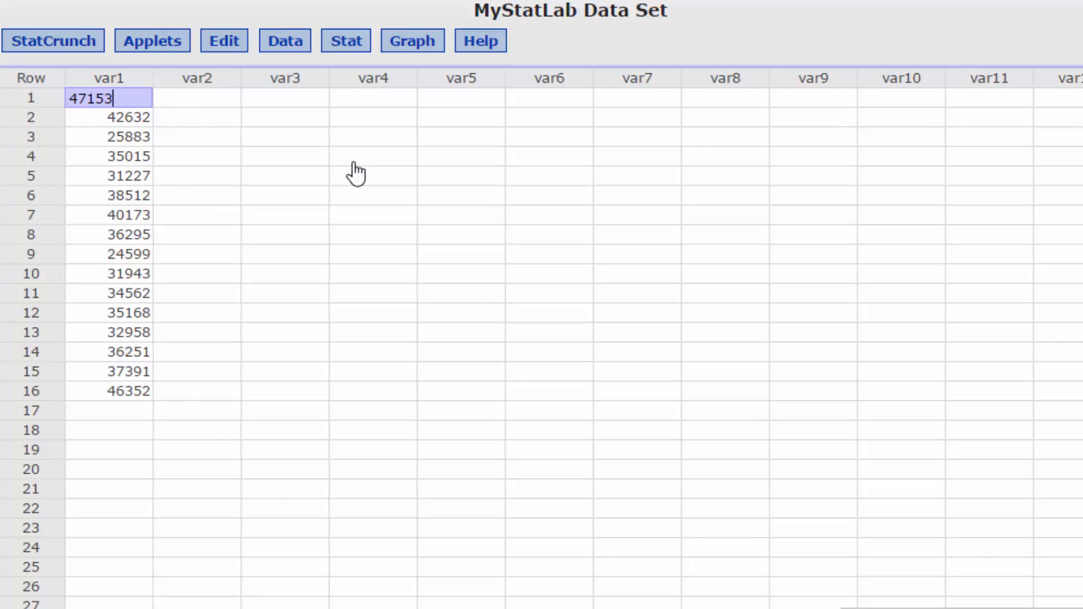
{"action": "mouse_move", "coordinate": [345, 41]}
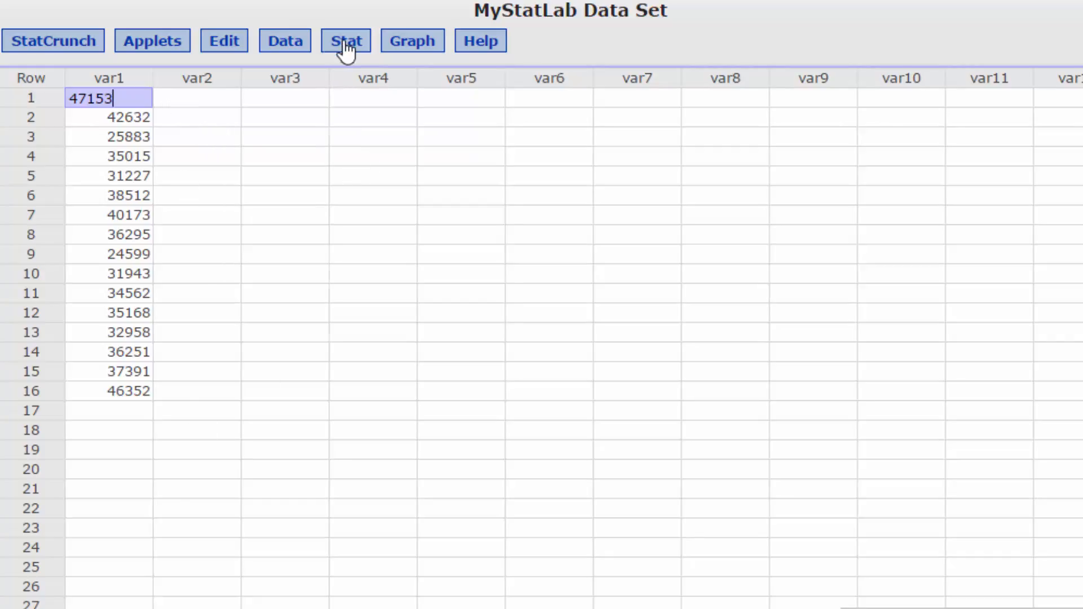
{"action": "left_click", "coordinate": [346, 41]}
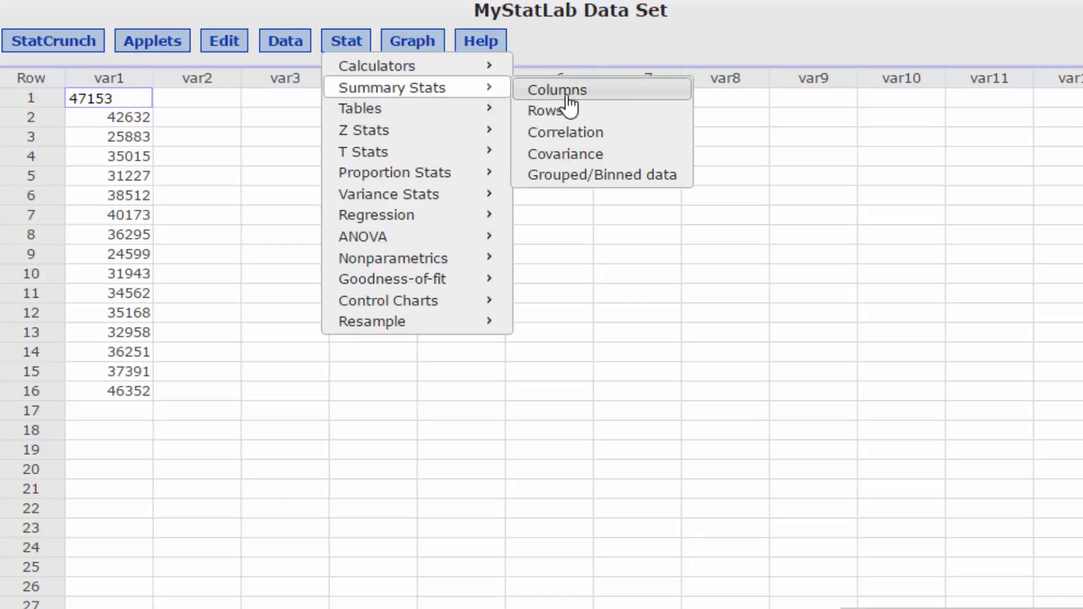
{"action": "left_click", "coordinate": [556, 90]}
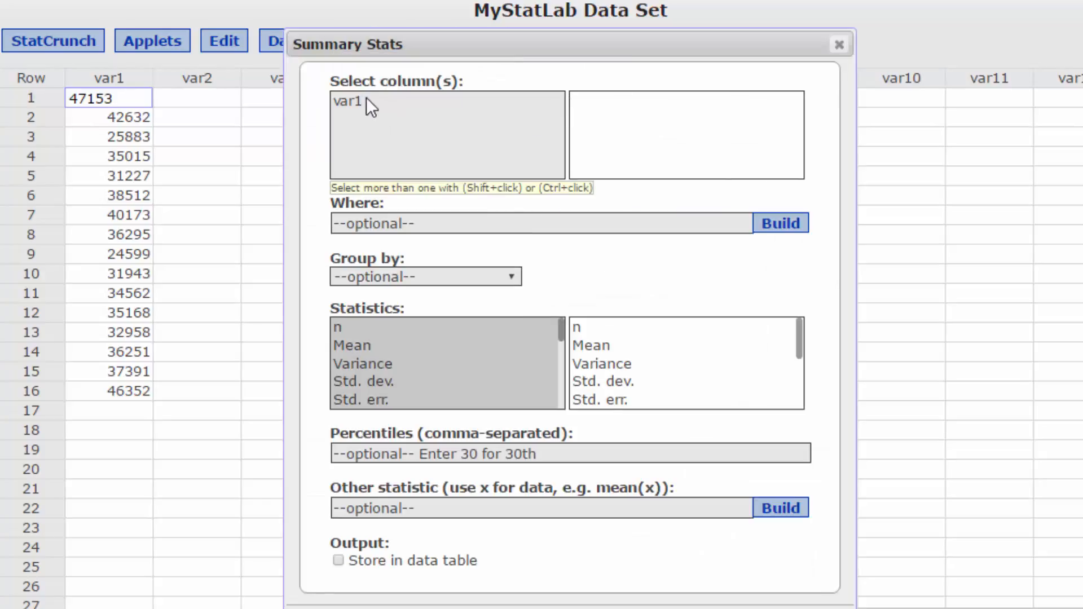
{"action": "left_click", "coordinate": [349, 102]}
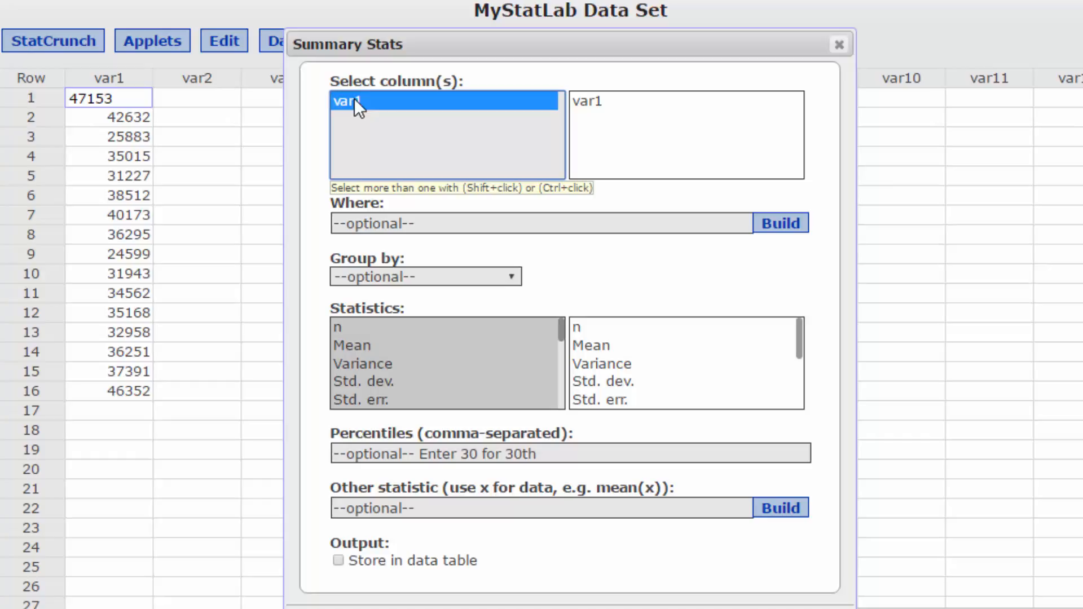
- Select n, max, mean, std. dev. and others, stored in the data table (n 16, mean 36007.125)
{"action": "left_click", "coordinate": [337, 327]}
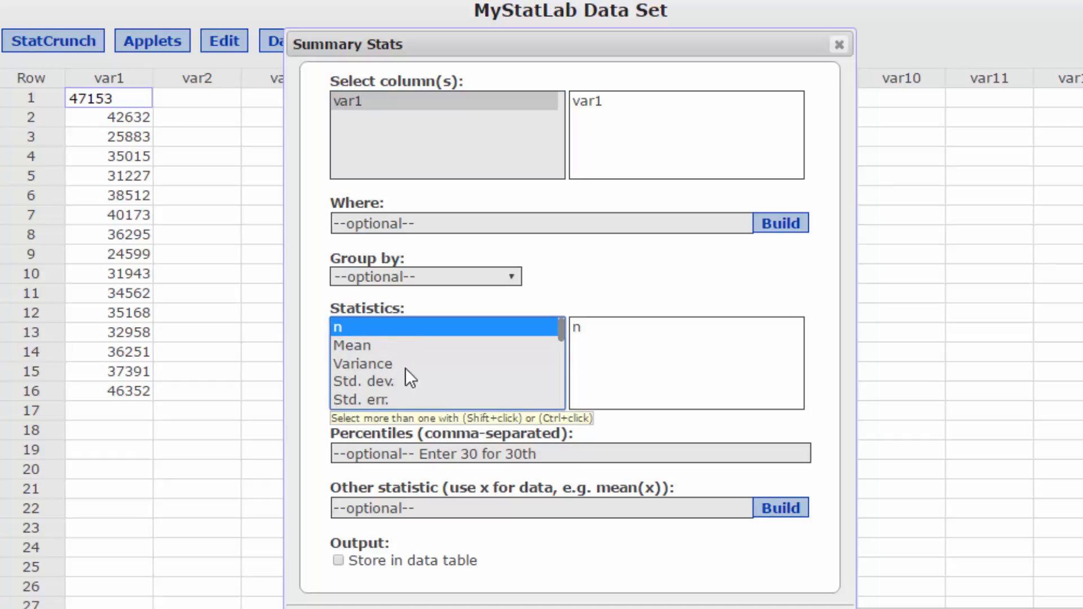
{"action": "scroll", "scroll_direction": "down", "scroll_amount": 3}
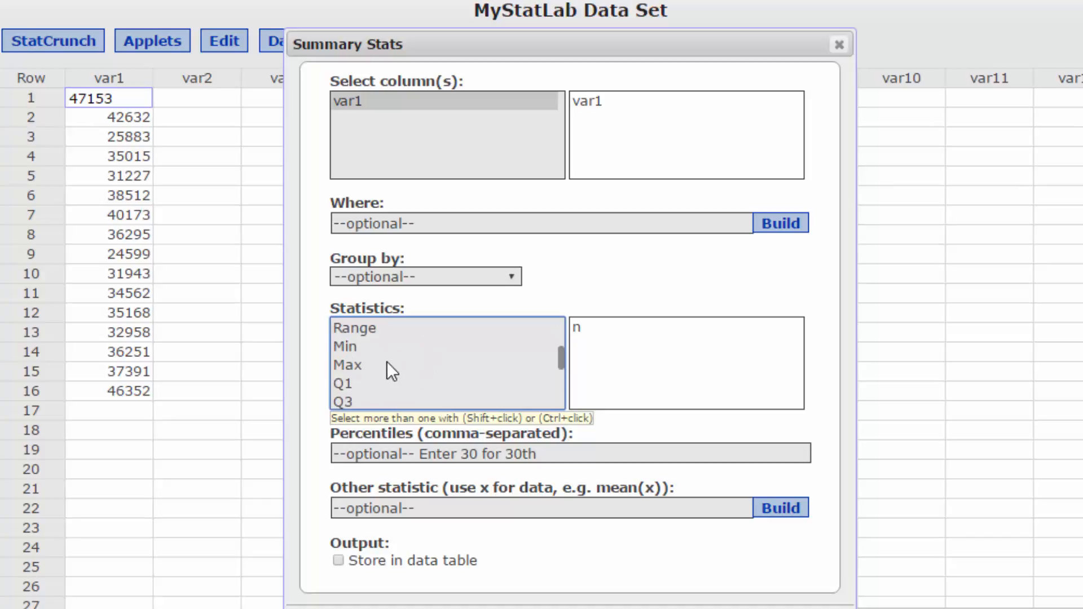
{"action": "mouse_move", "coordinate": [362, 377]}
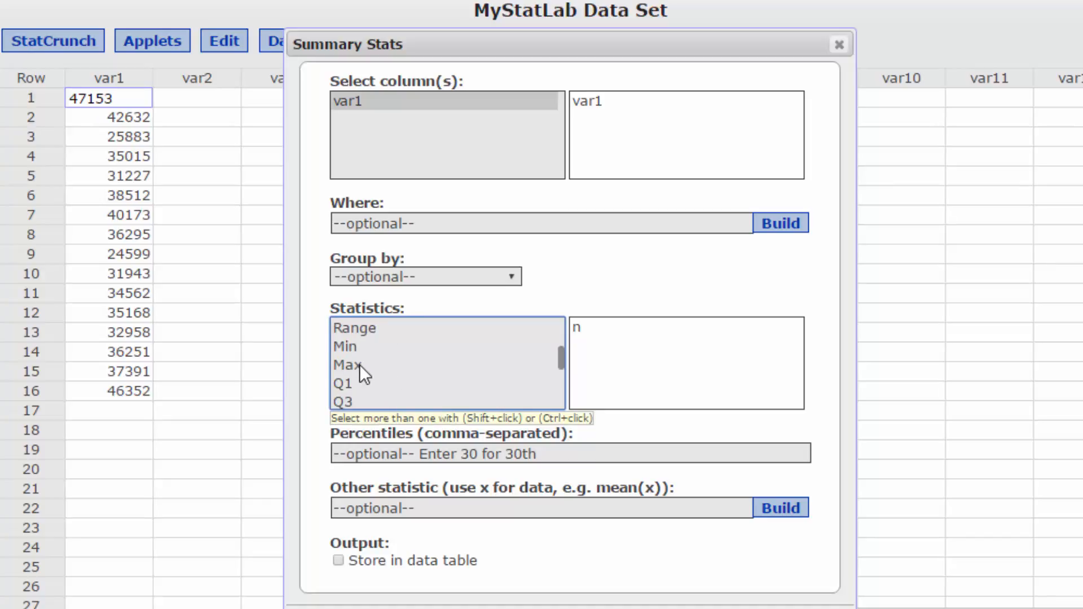
{"action": "left_click", "coordinate": [352, 364]}
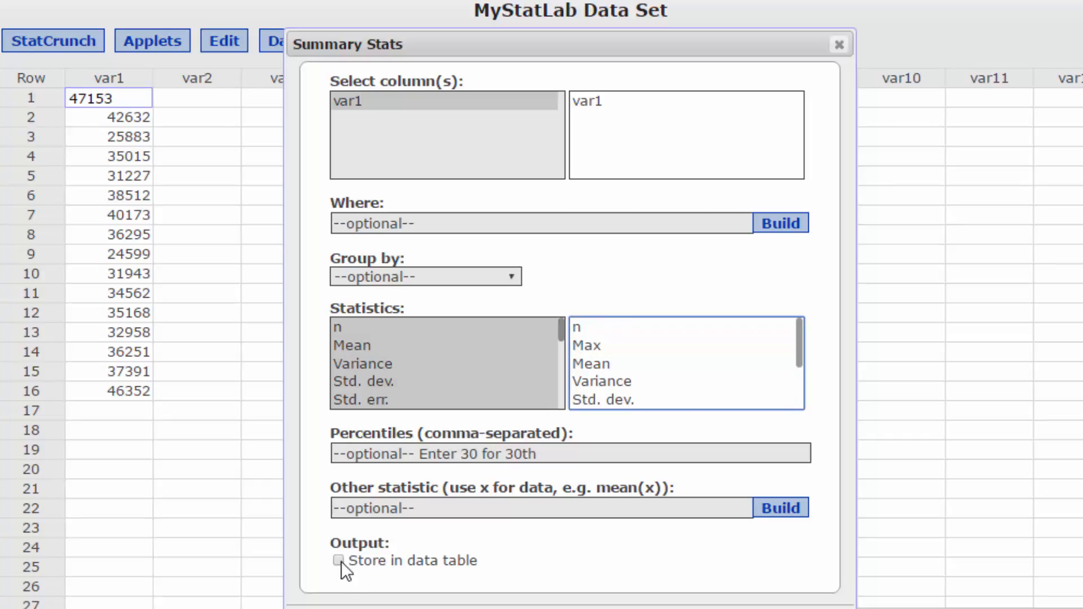
{"action": "left_click", "coordinate": [338, 561]}
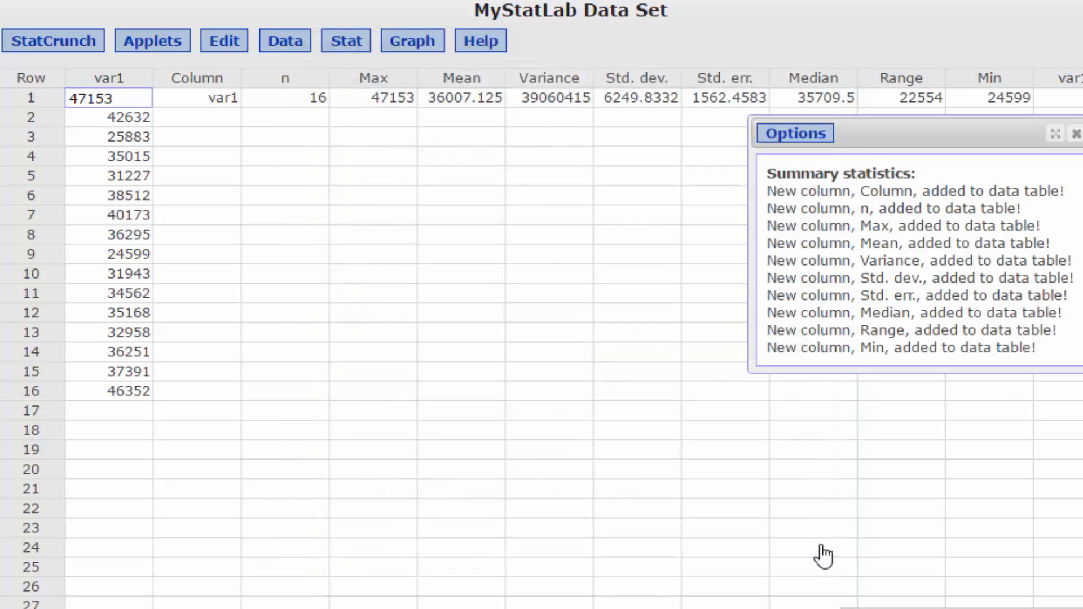
{"action": "left_click_drag", "start_coordinate": [793, 134], "coordinate": [515, 366]}
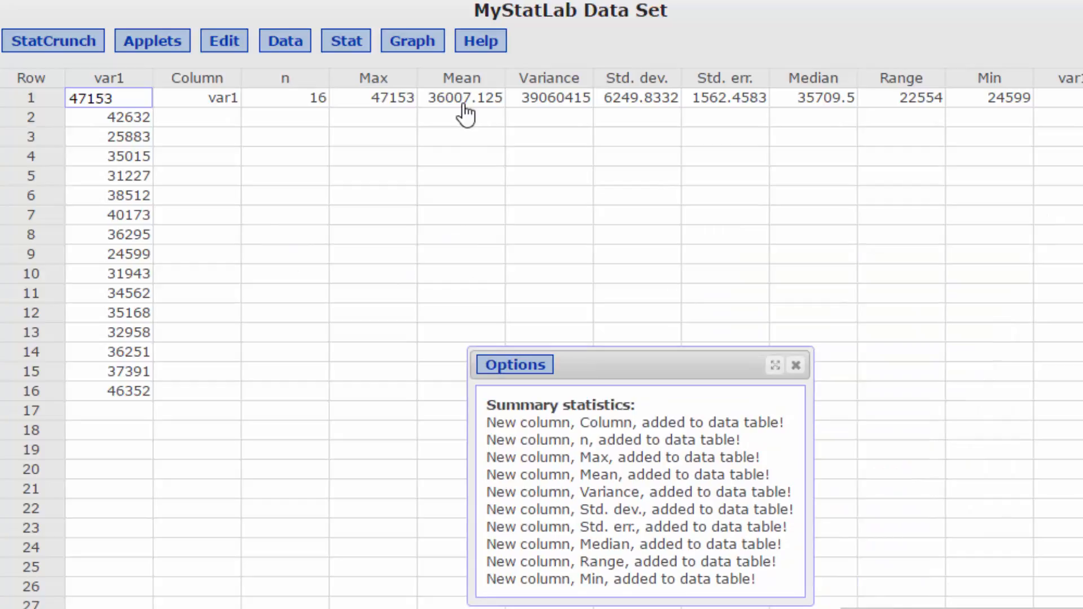
{"action": "mouse_move", "coordinate": [457, 121]}
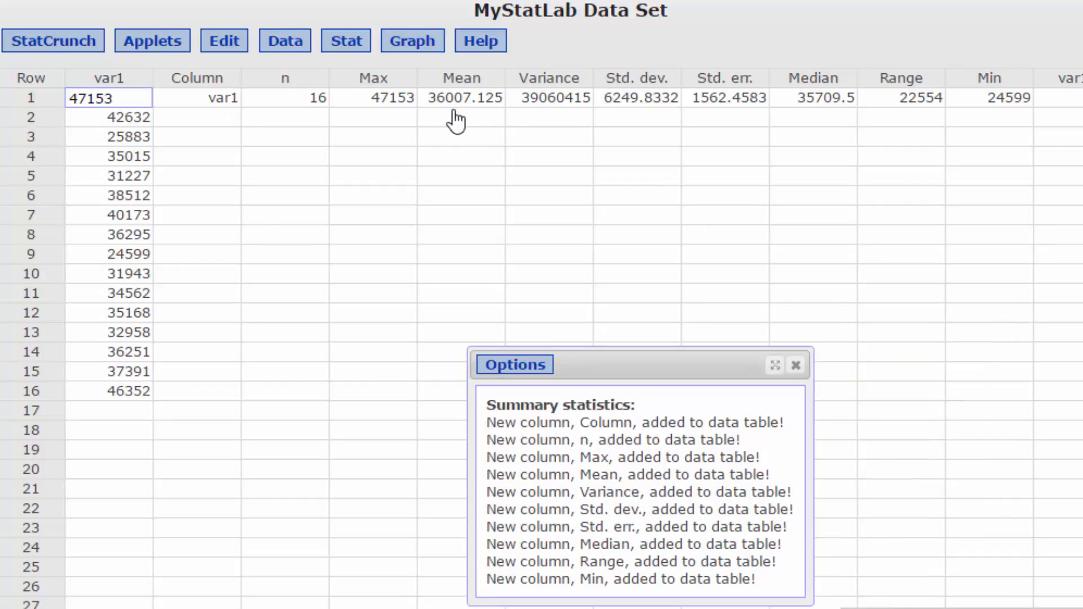
{"action": "mouse_move", "coordinate": [599, 126]}
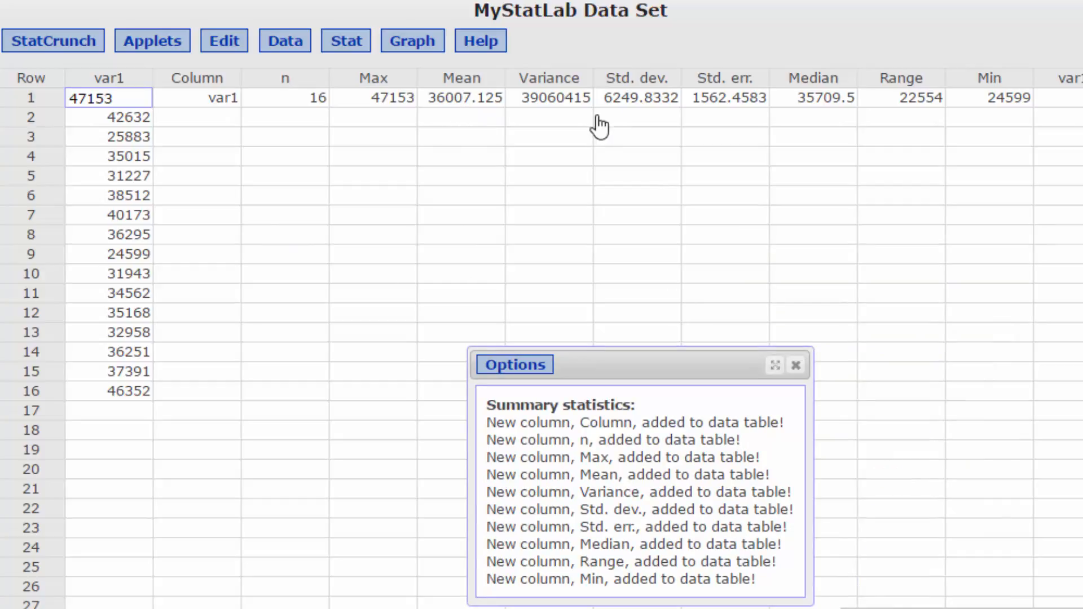
{"action": "mouse_move", "coordinate": [669, 122]}
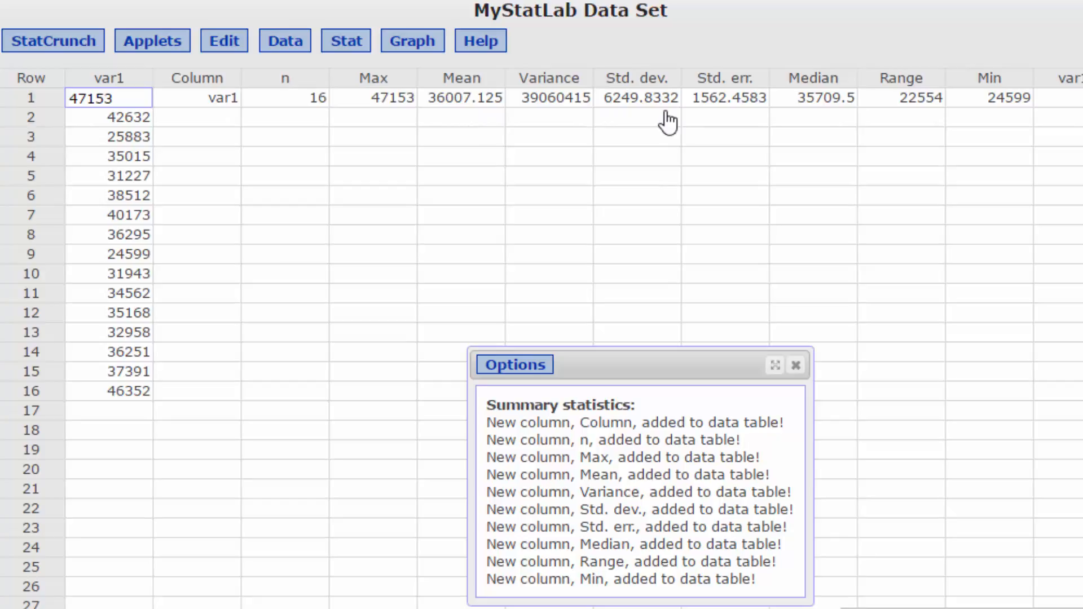
{"action": "mouse_move", "coordinate": [606, 118]}
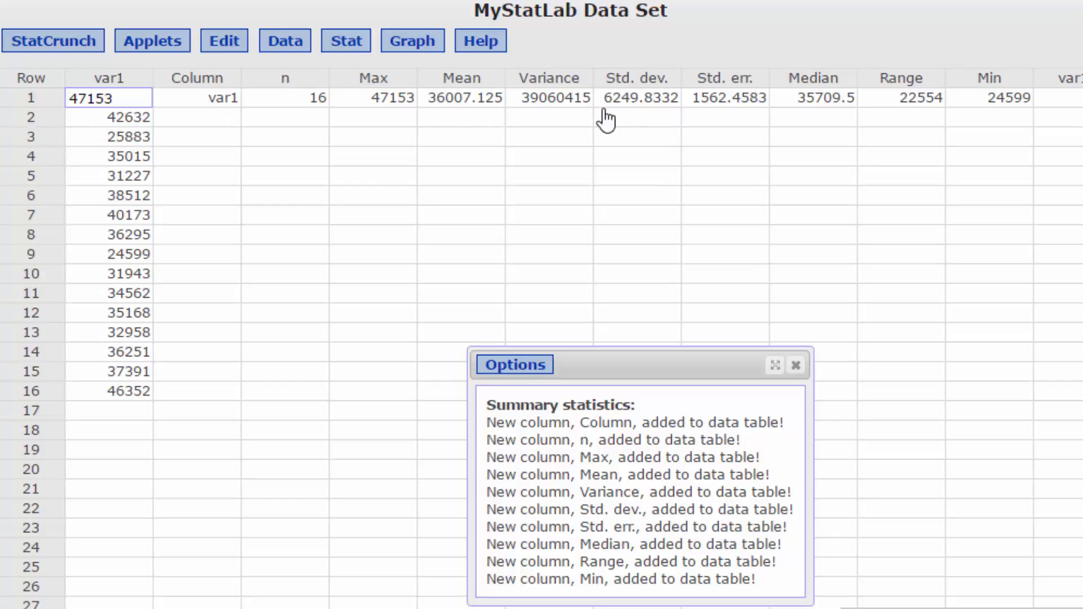
{"action": "mouse_move", "coordinate": [824, 168]}
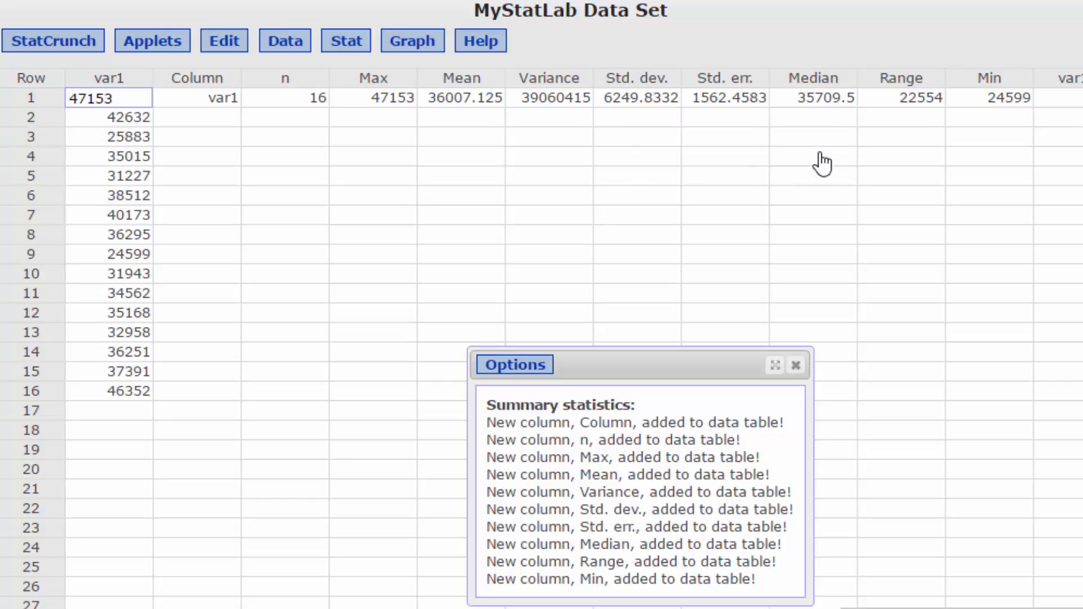
{"action": "mouse_move", "coordinate": [906, 124]}
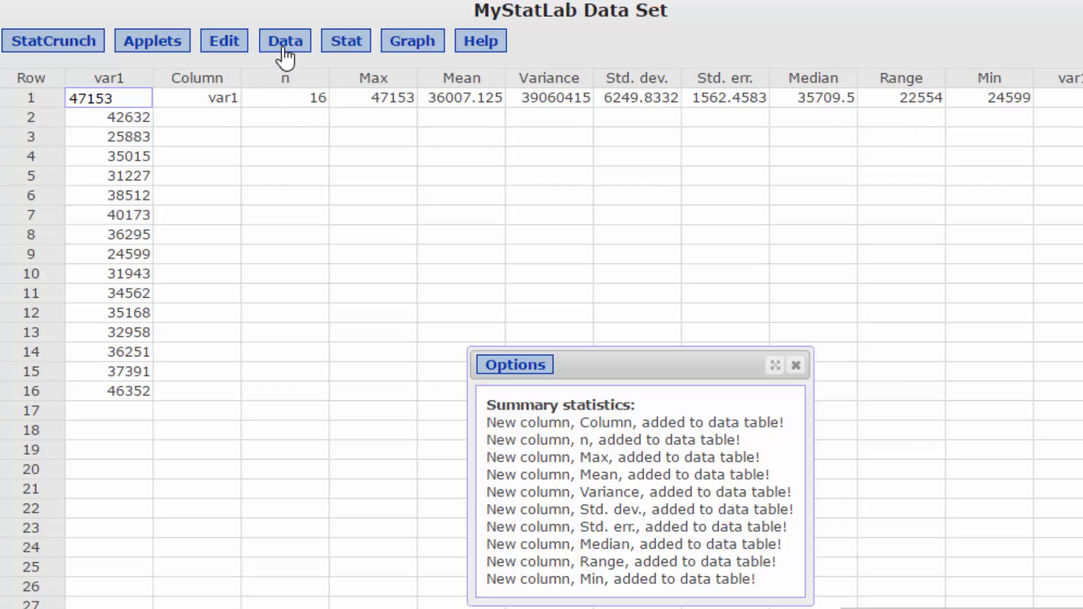
- Build the expression Range/5 for a new computed column
{"action": "left_click", "coordinate": [284, 41]}
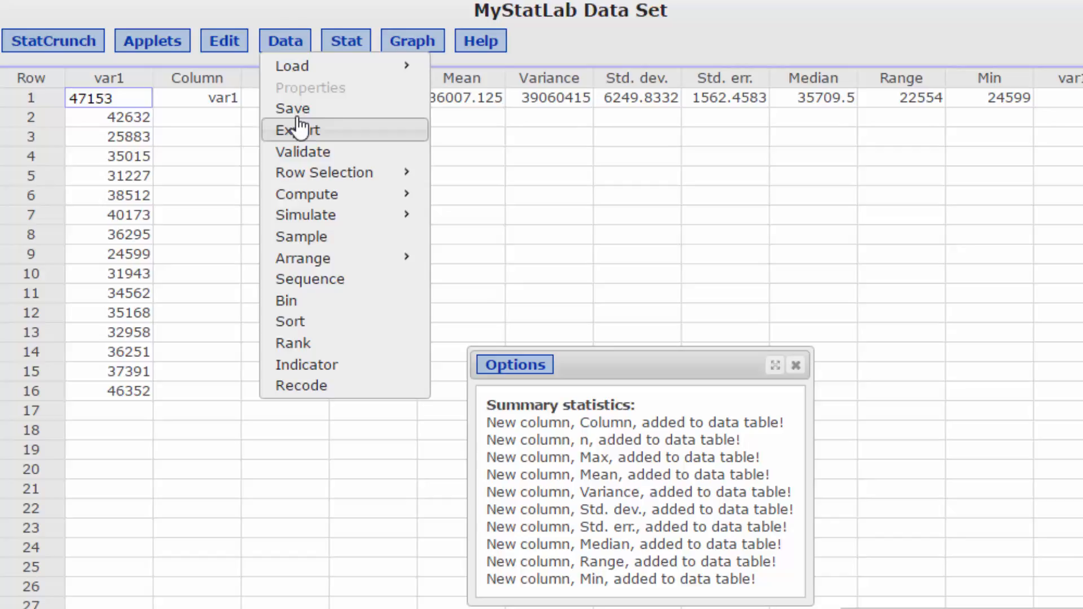
{"action": "mouse_move", "coordinate": [306, 194]}
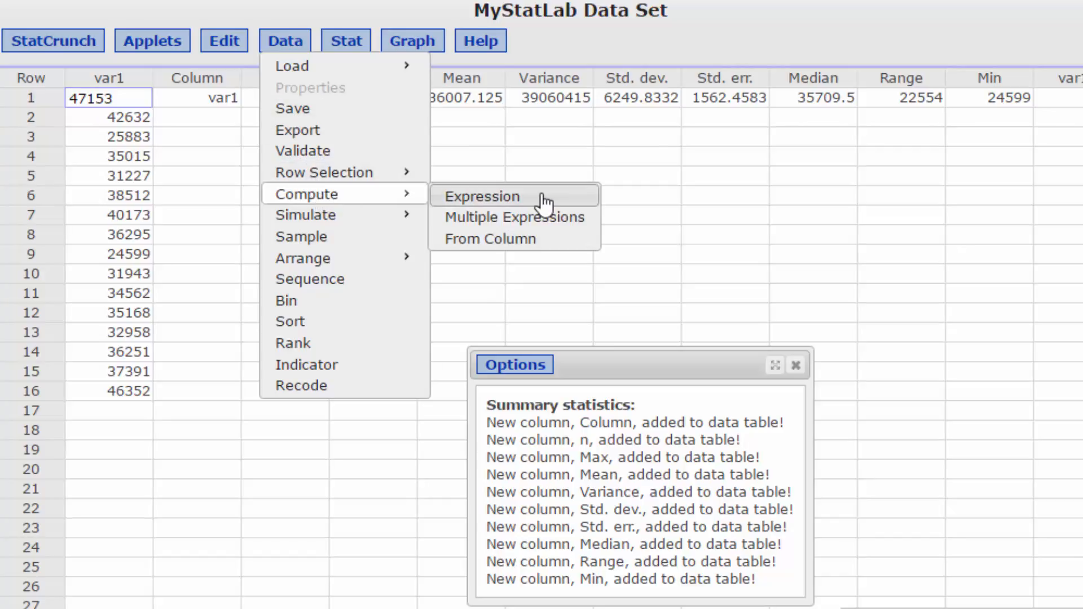
{"action": "left_click", "coordinate": [481, 196]}
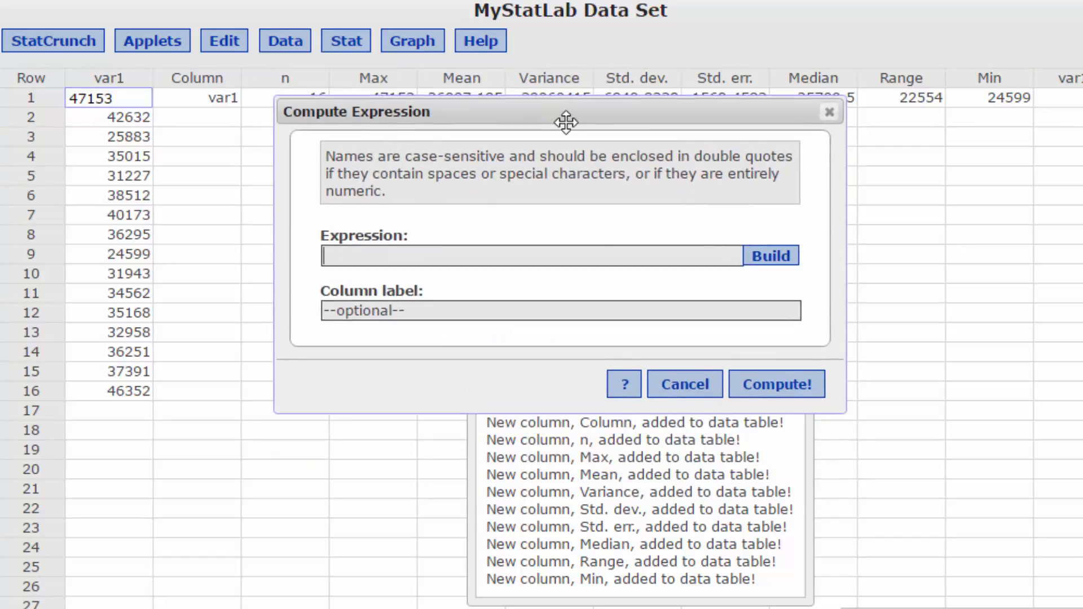
{"action": "left_click", "coordinate": [770, 256]}
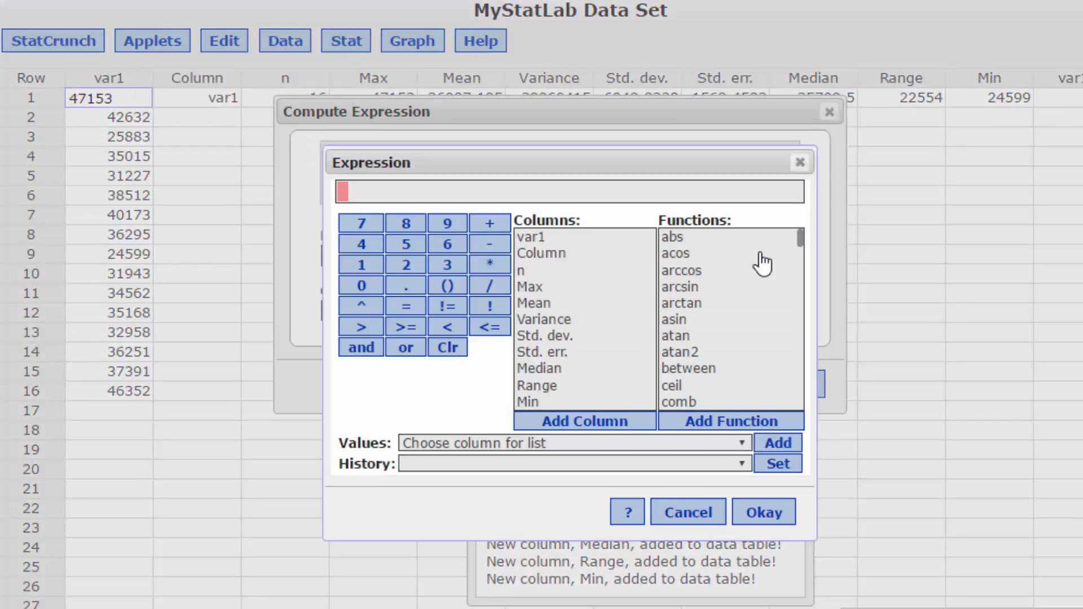
{"action": "mouse_move", "coordinate": [605, 365]}
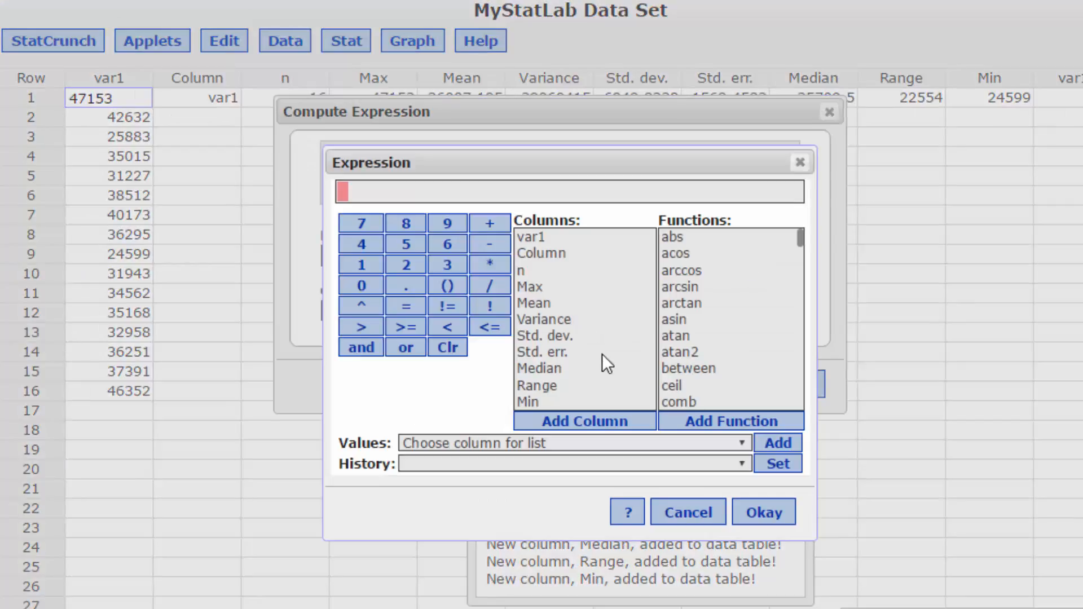
{"action": "left_click", "coordinate": [536, 386]}
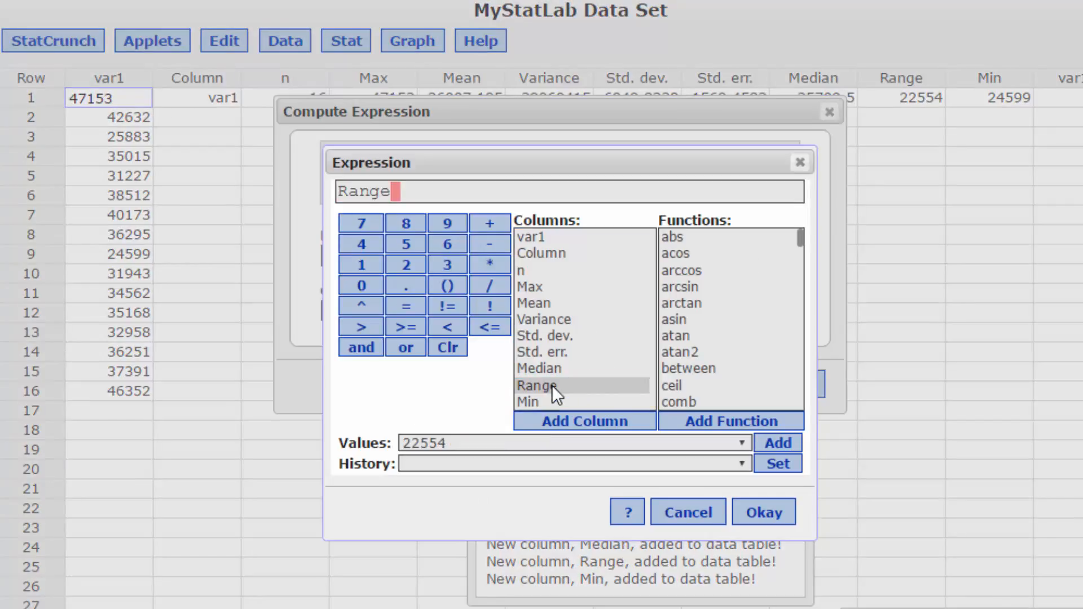
{"action": "left_click", "coordinate": [489, 284]}
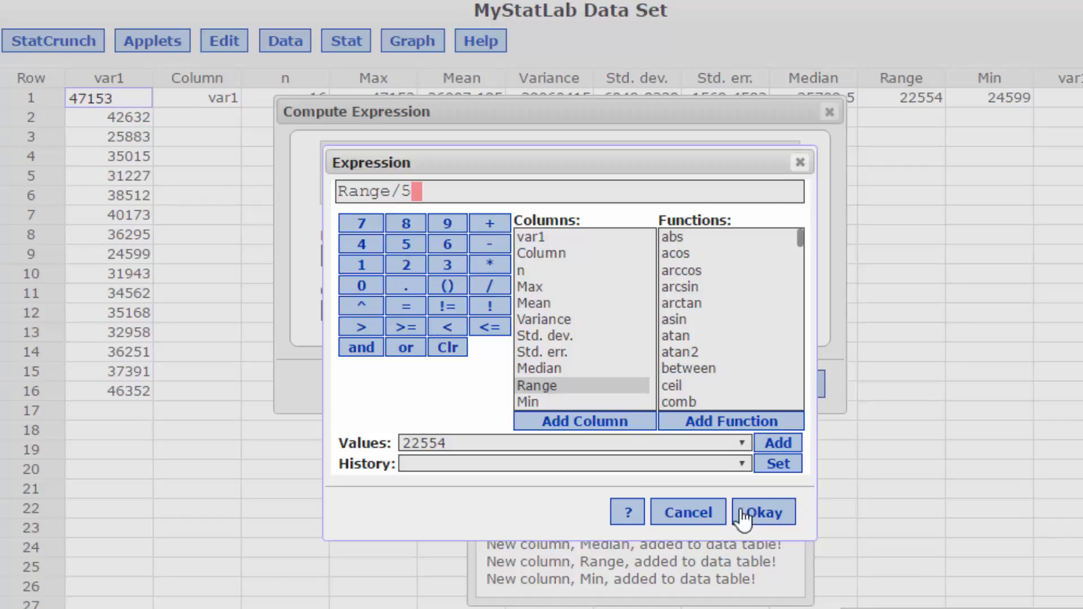
{"action": "left_click", "coordinate": [761, 512]}
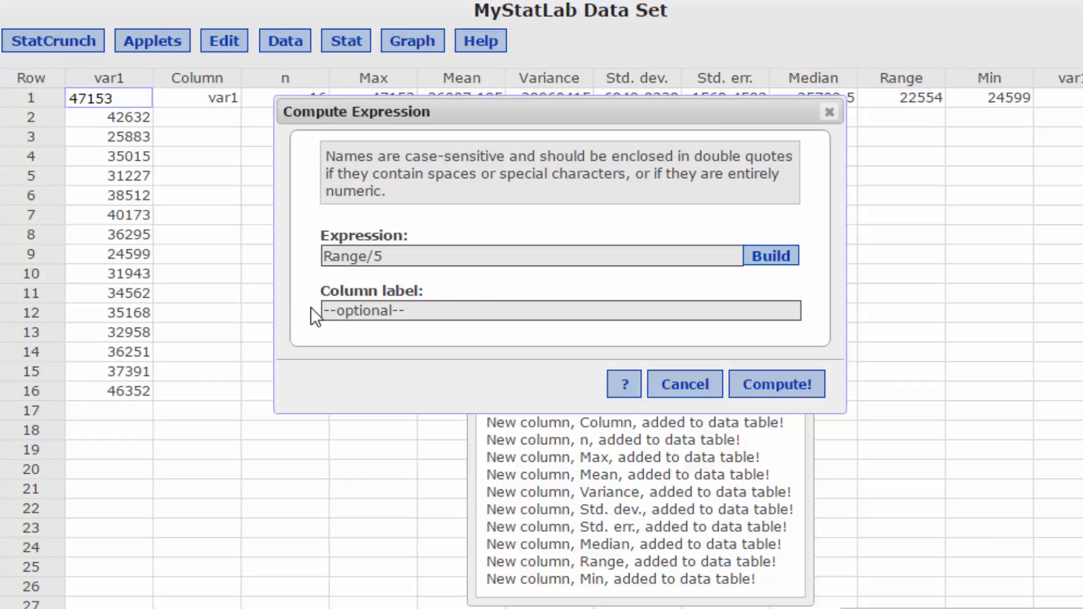
- Name the column Width, compute it (4510.8) and dismiss the summary-statistics notice
{"action": "type", "text": "Width"}
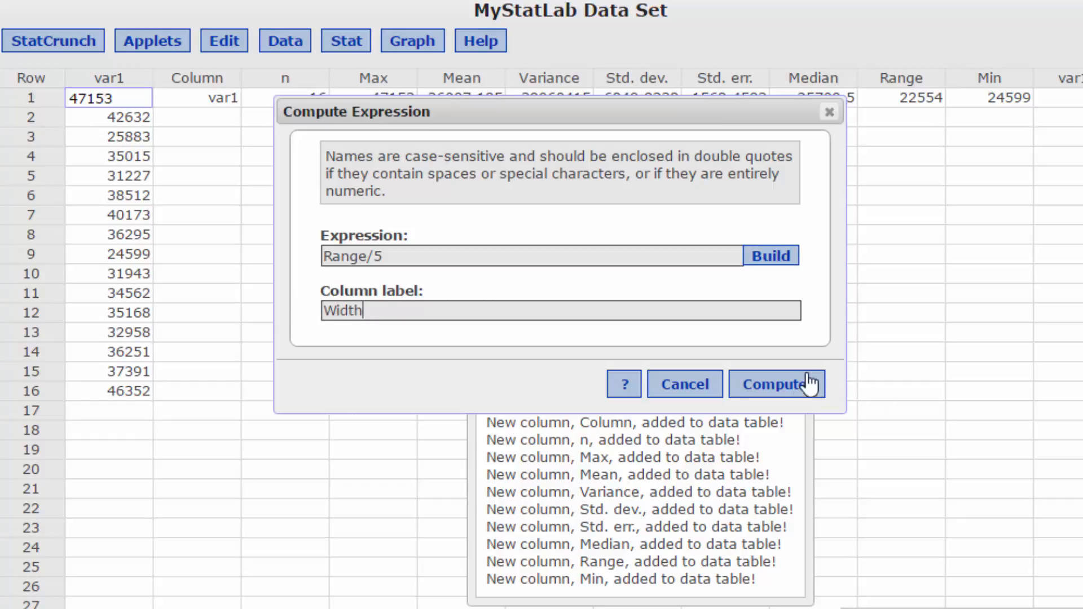
{"action": "left_click", "coordinate": [776, 383]}
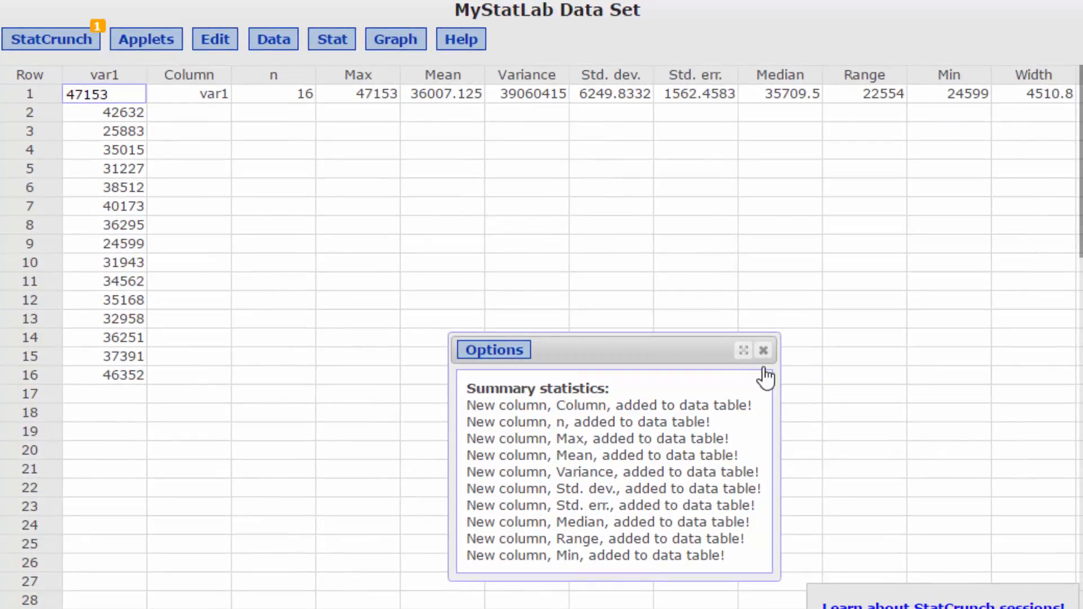
{"action": "left_click", "coordinate": [763, 350]}
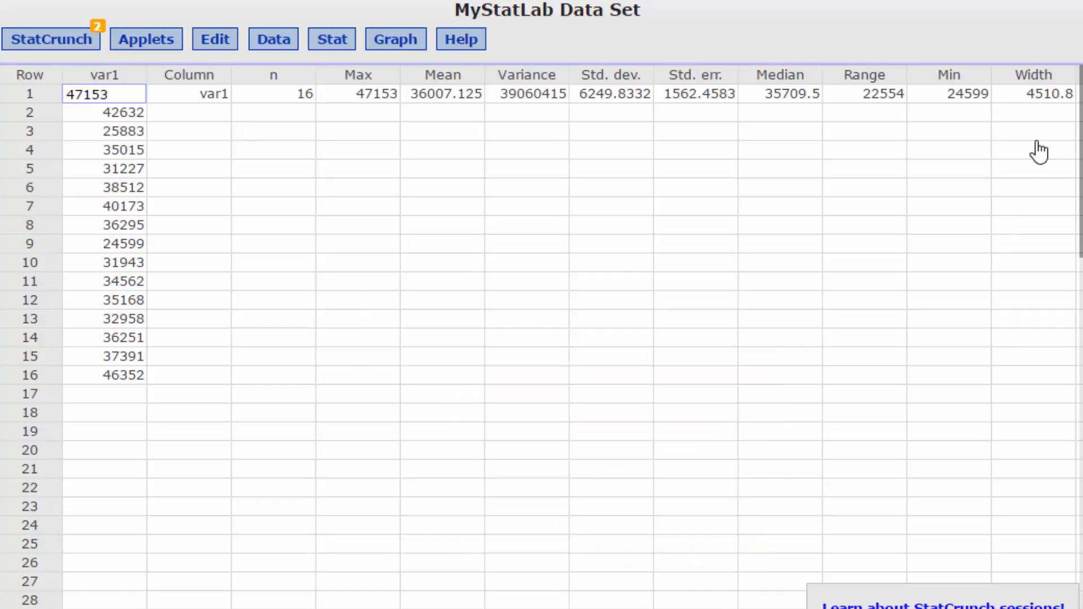
{"action": "mouse_move", "coordinate": [1070, 130]}
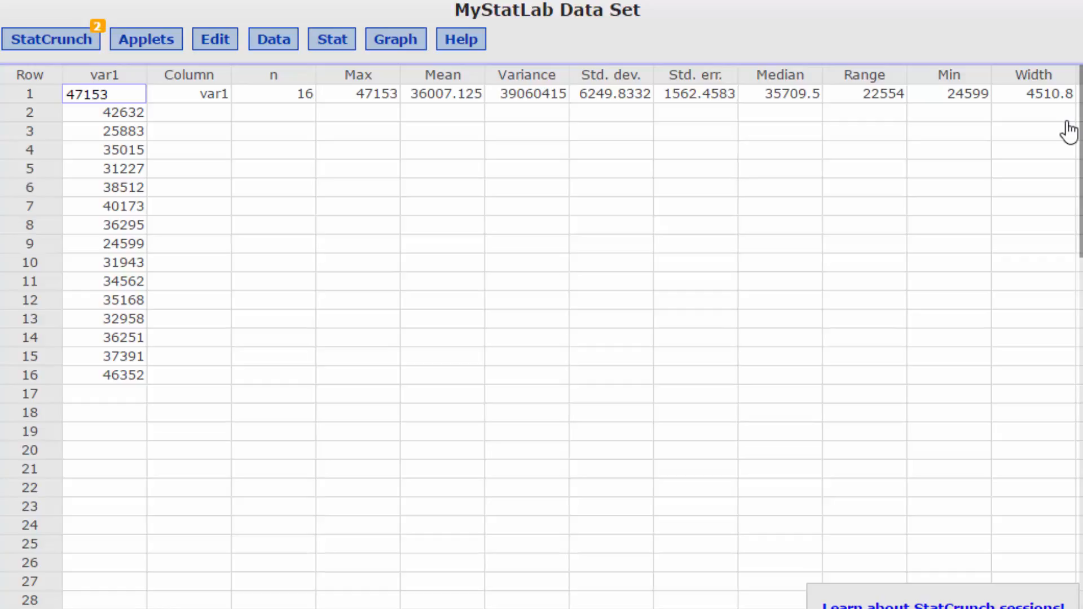
{"action": "mouse_move", "coordinate": [1049, 137]}
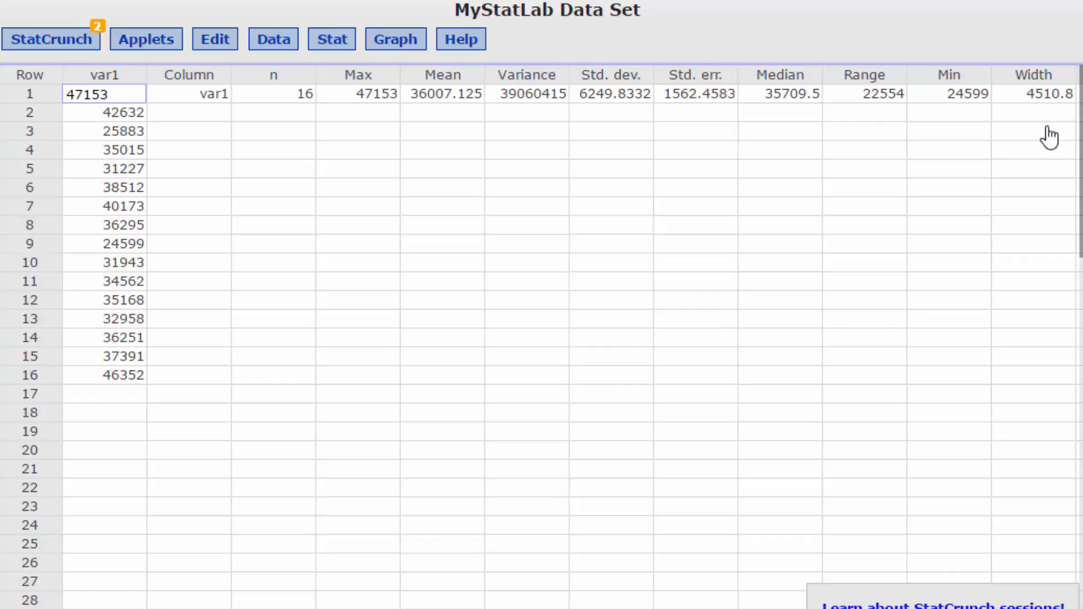
{"action": "mouse_move", "coordinate": [1062, 123]}
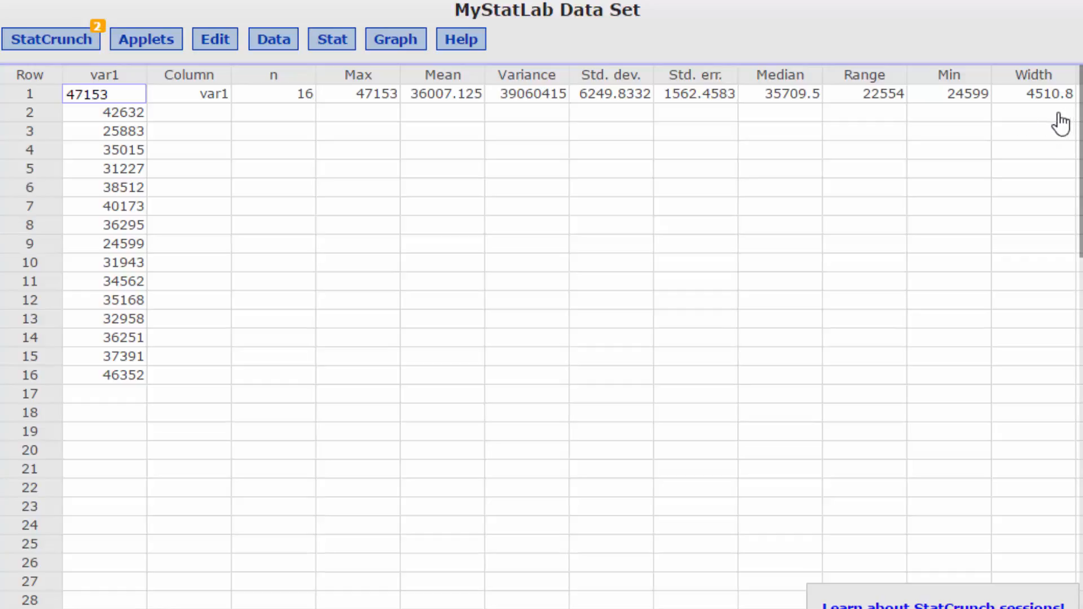
{"action": "mouse_move", "coordinate": [524, 168]}
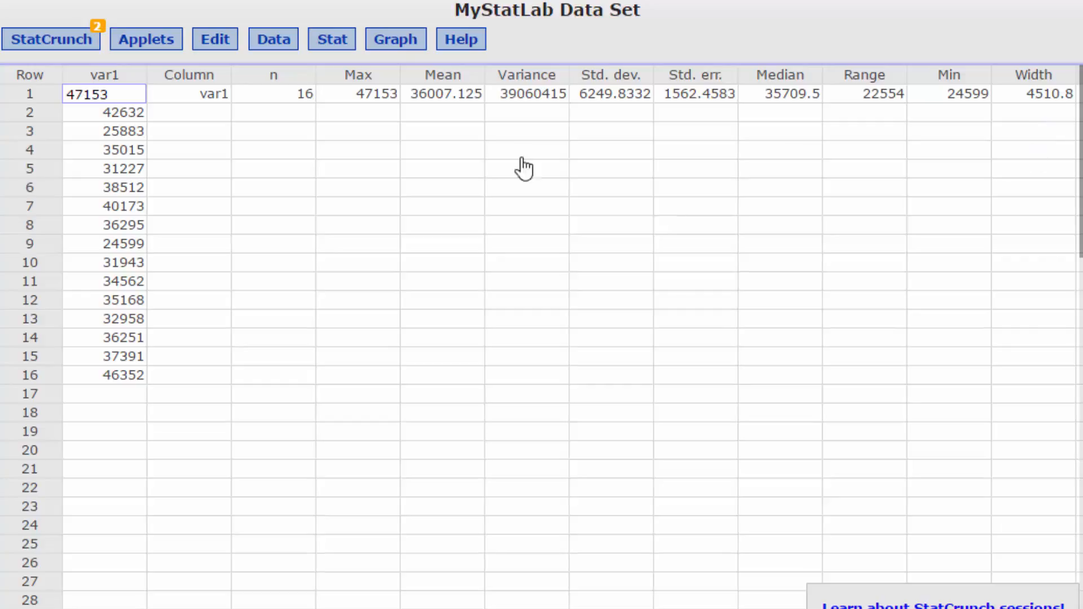
- Start a histogram of var1
{"action": "left_click", "coordinate": [395, 38]}
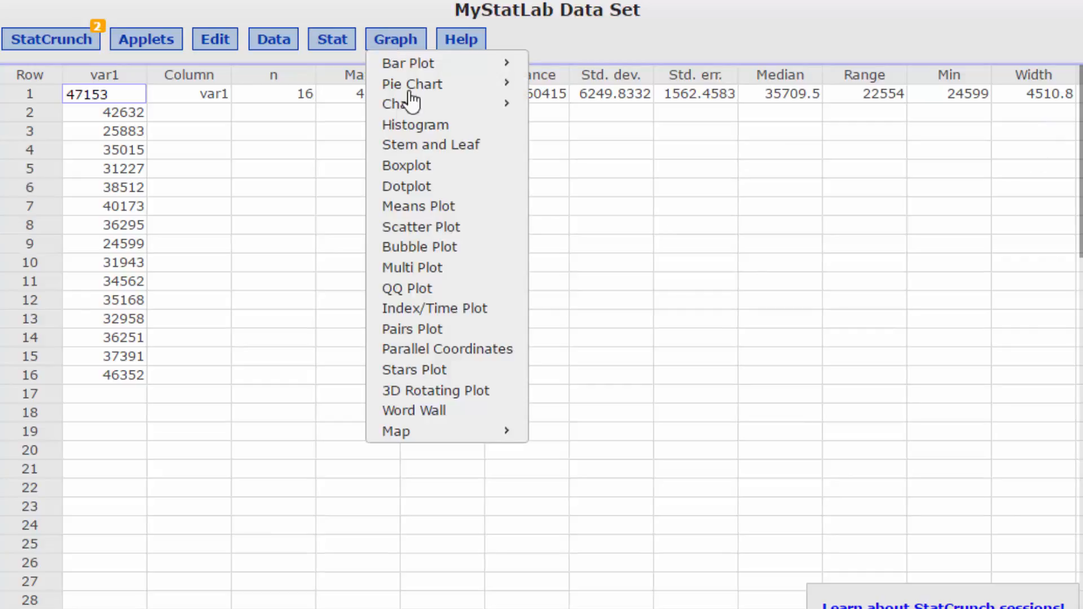
{"action": "left_click", "coordinate": [415, 125]}
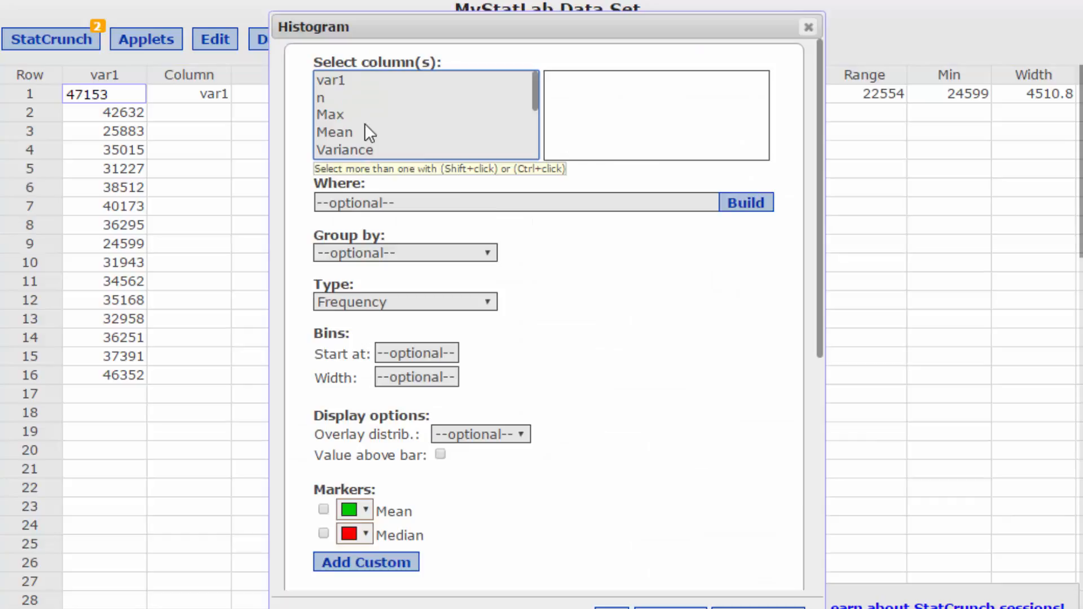
{"action": "left_click", "coordinate": [332, 80]}
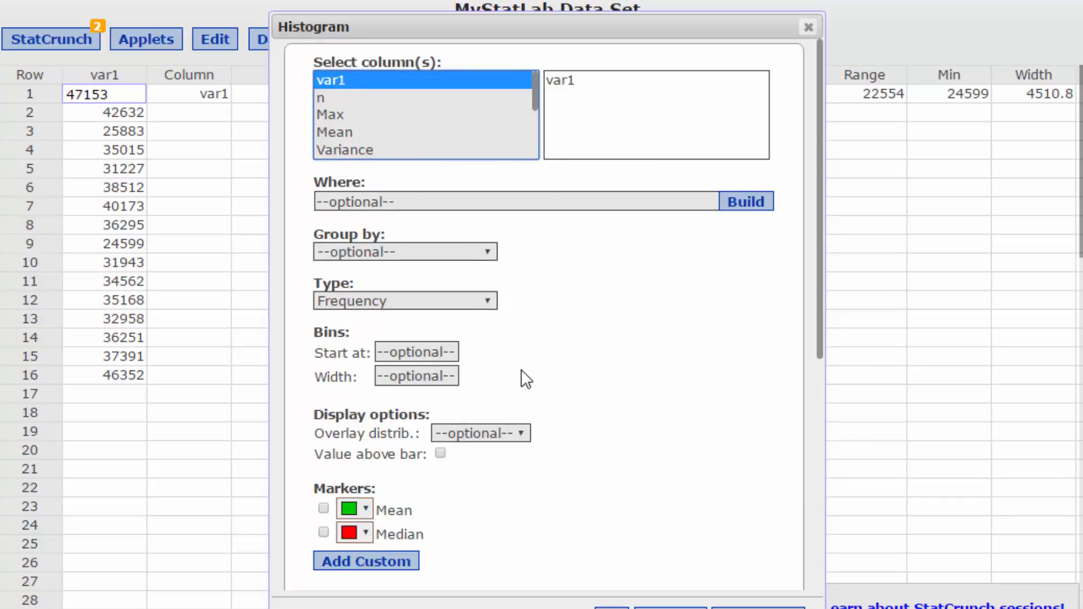
- Set the bins to start at 24599 with a class width of 4511
{"action": "left_click", "coordinate": [418, 352]}
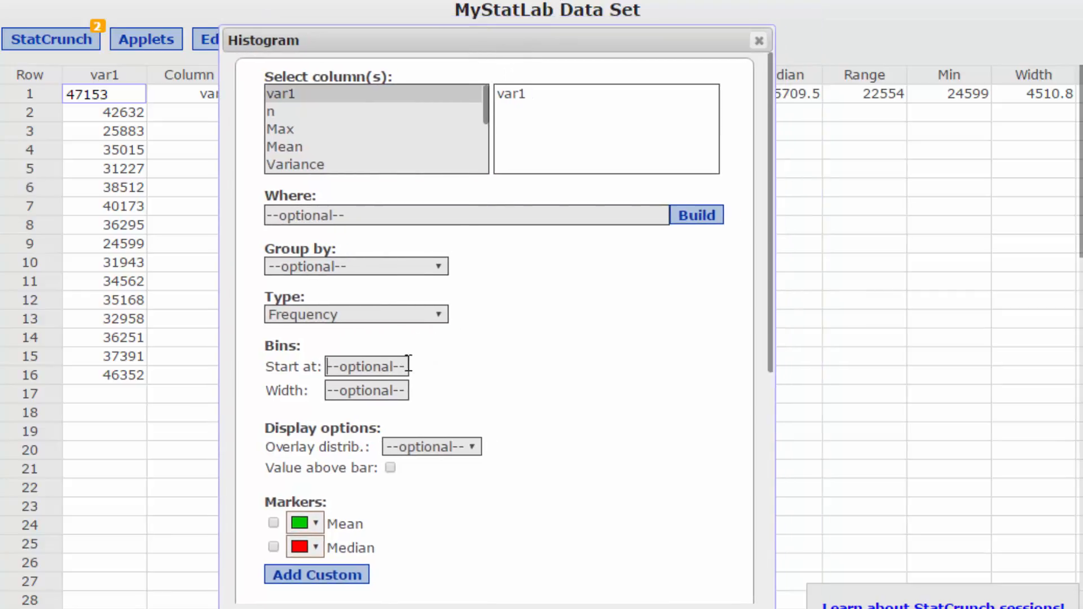
{"action": "type", "text": "2"}
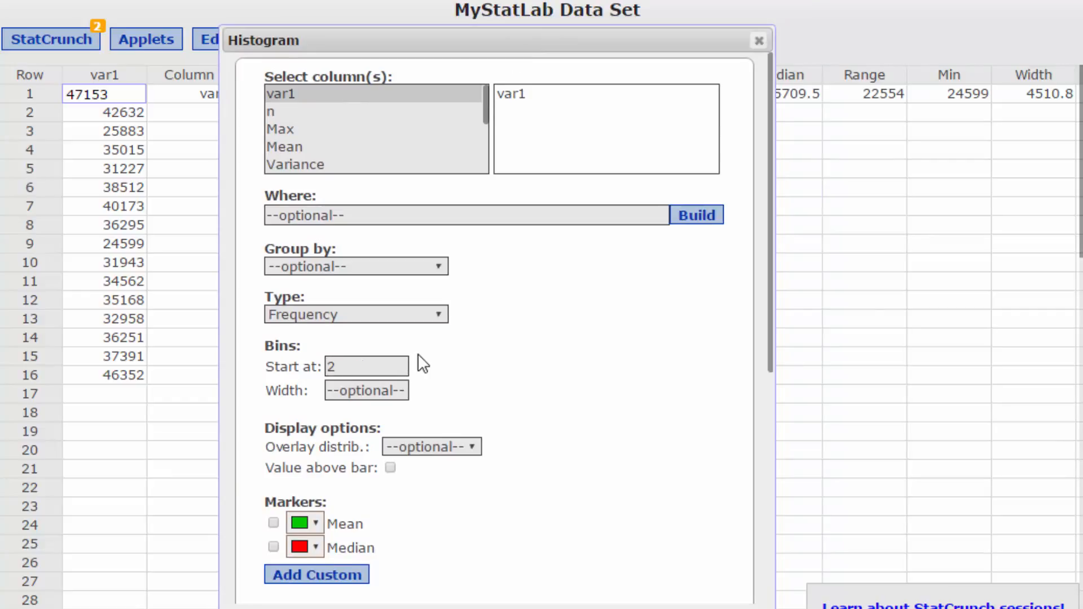
{"action": "type", "text": "24599"}
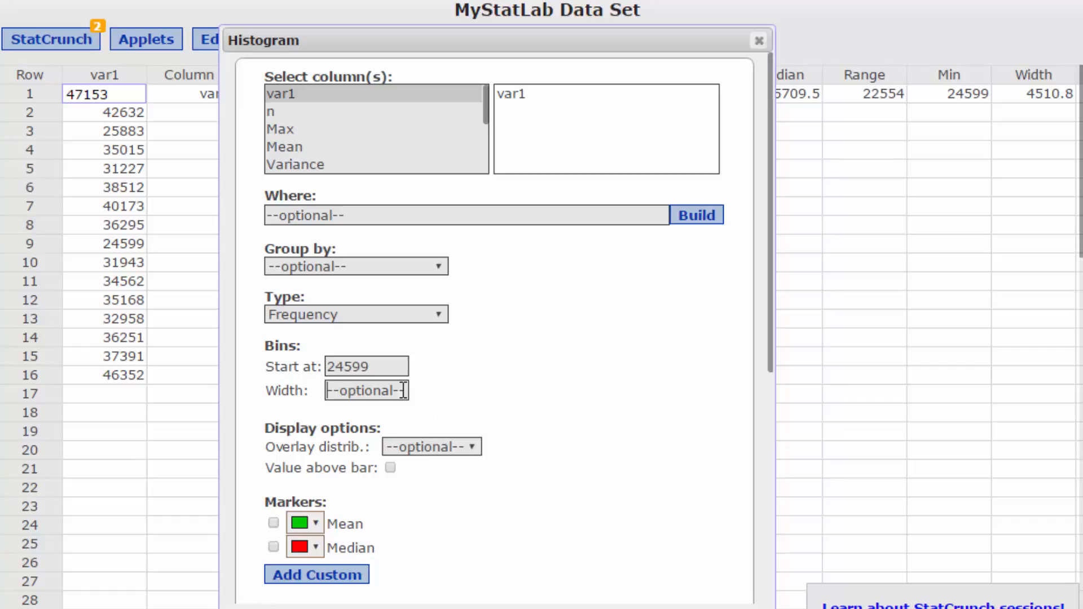
{"action": "type", "text": "4"}
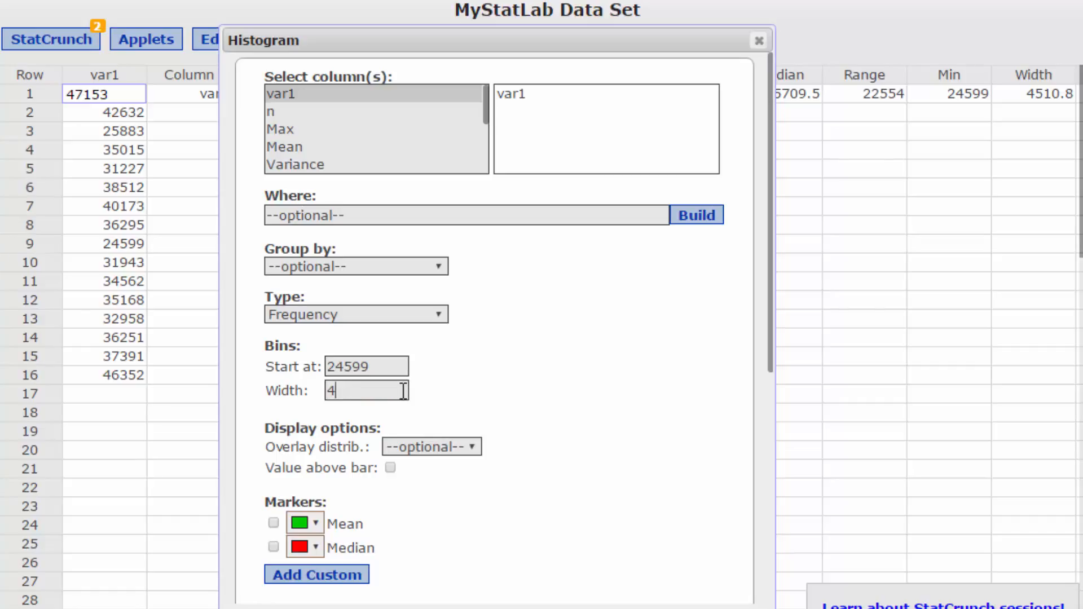
{"action": "type", "text": "511"}
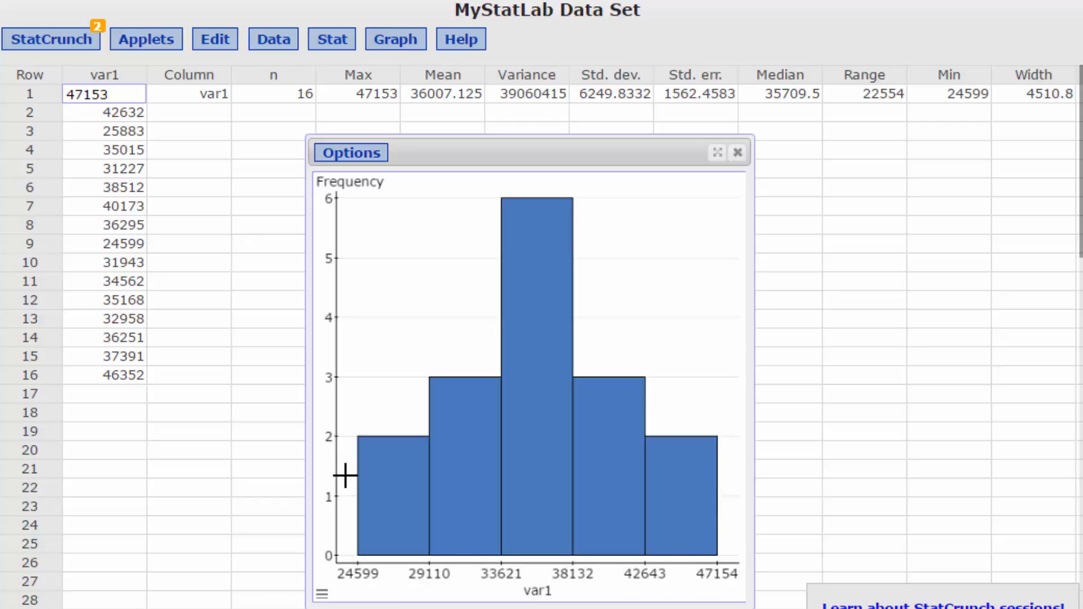
{"action": "mouse_move", "coordinate": [516, 222]}
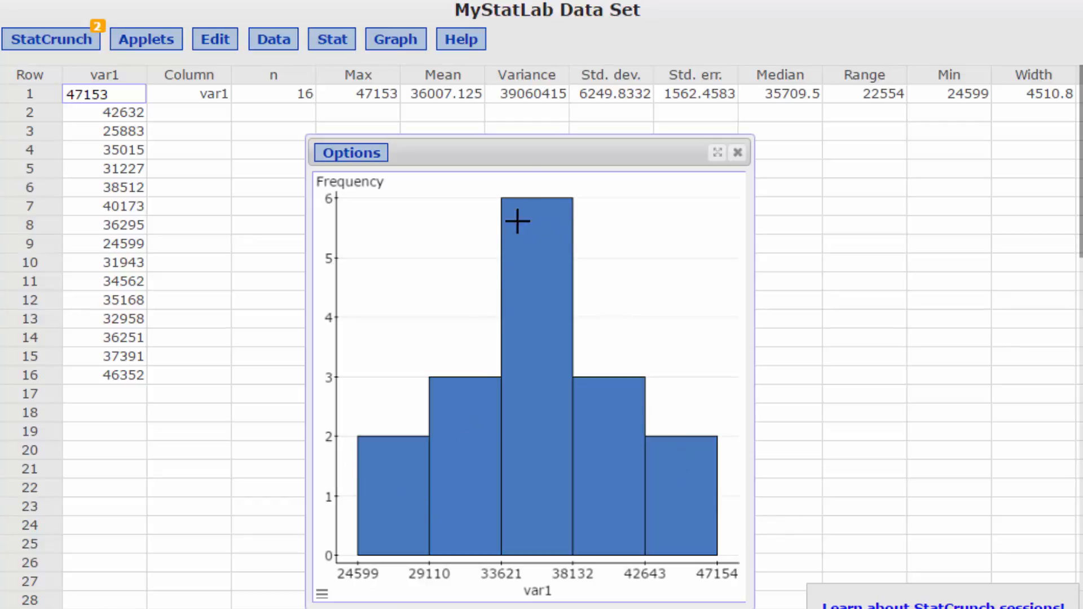
{"action": "mouse_move", "coordinate": [726, 514]}
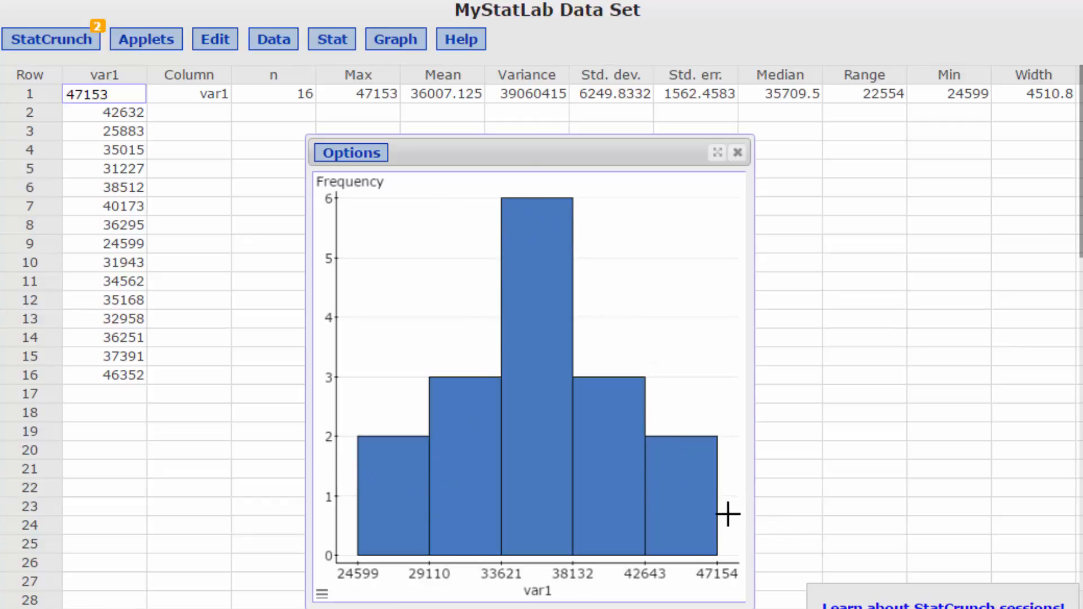
{"action": "mouse_move", "coordinate": [428, 325]}
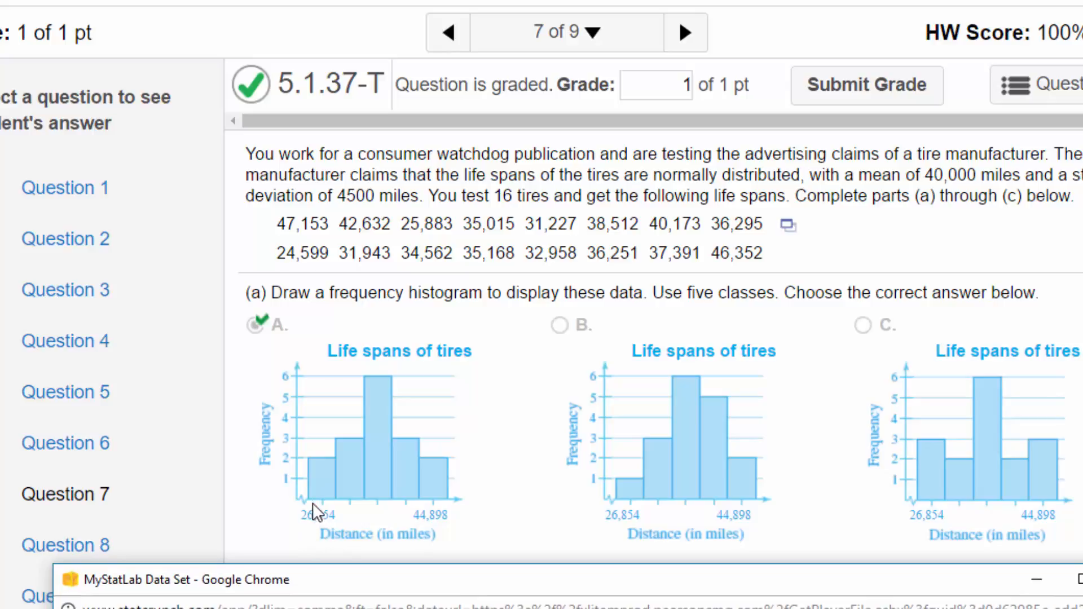
{"action": "mouse_move", "coordinate": [273, 494]}
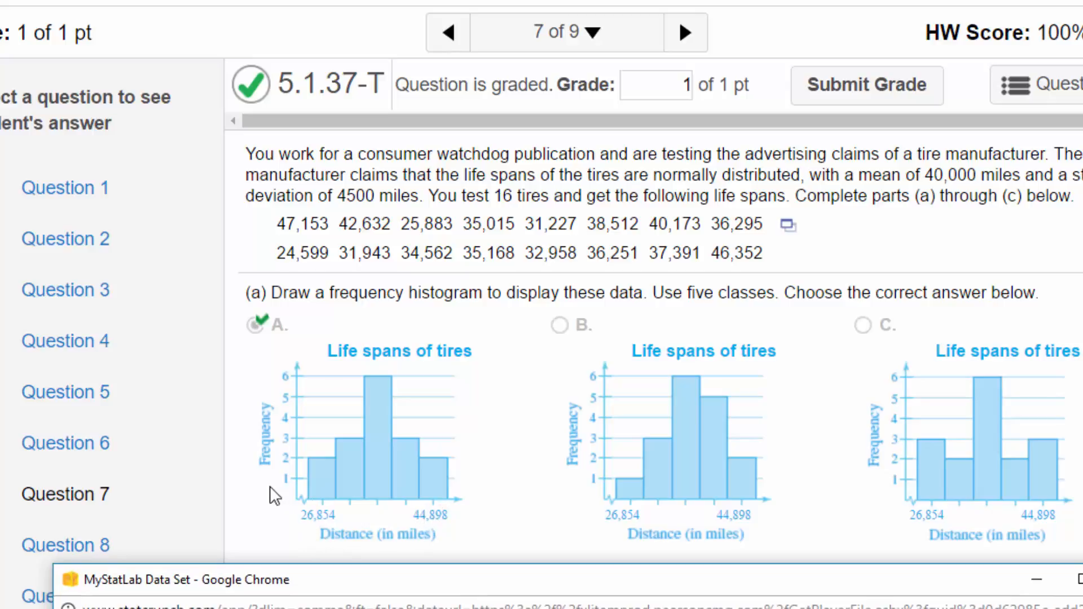
{"action": "mouse_move", "coordinate": [442, 502]}
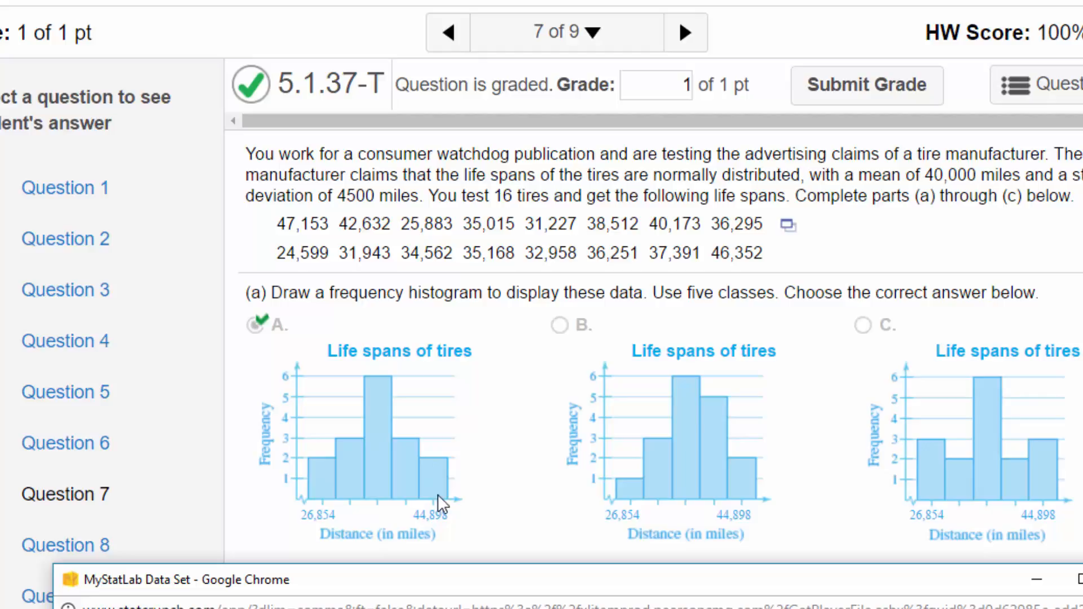
{"action": "mouse_move", "coordinate": [374, 497]}
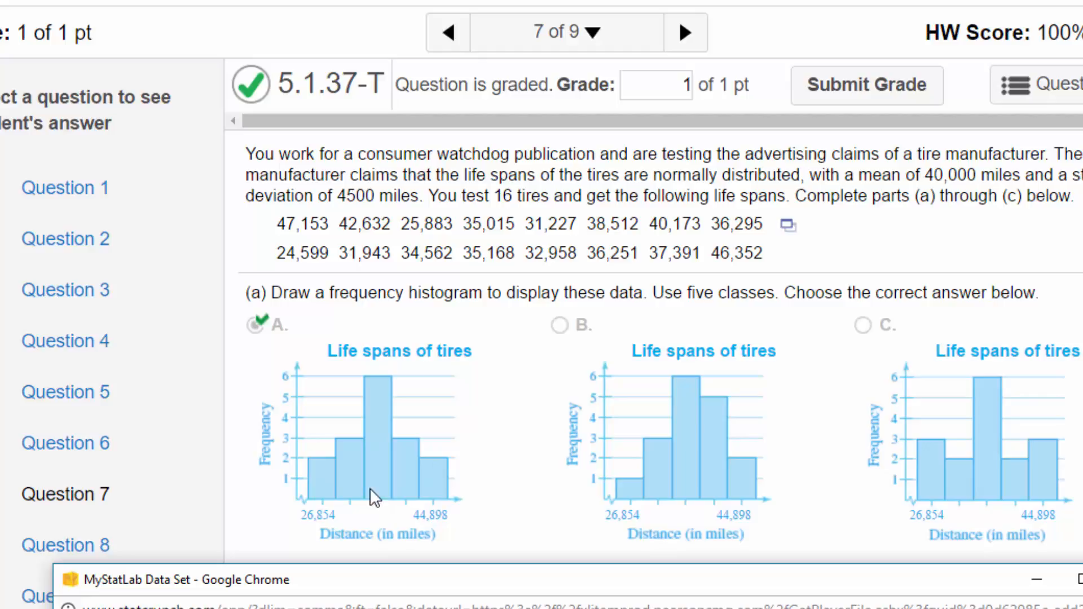
{"action": "mouse_move", "coordinate": [371, 446]}
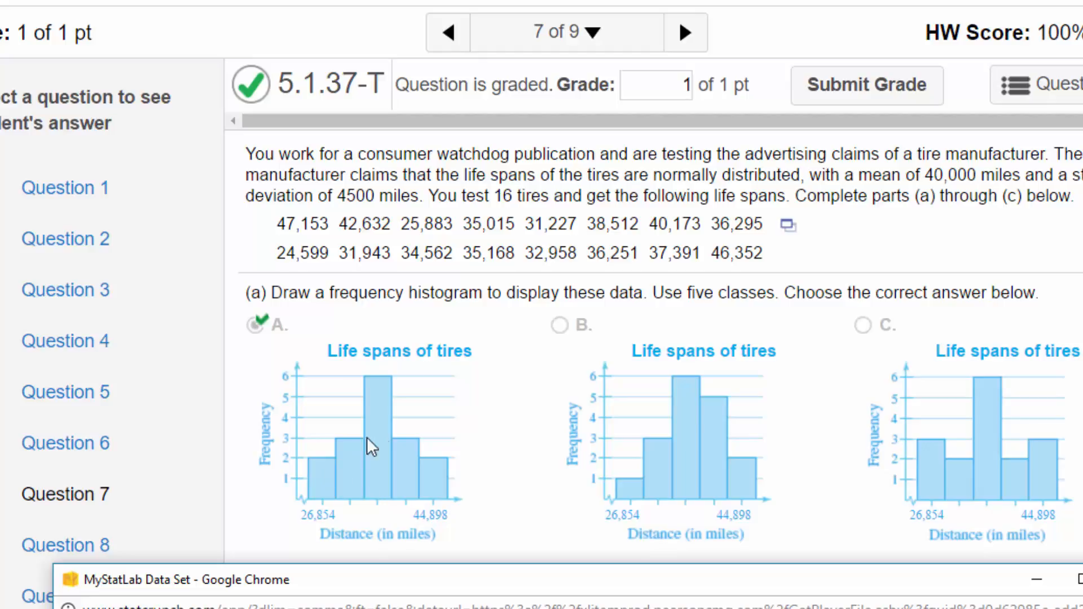
{"action": "mouse_move", "coordinate": [525, 558]}
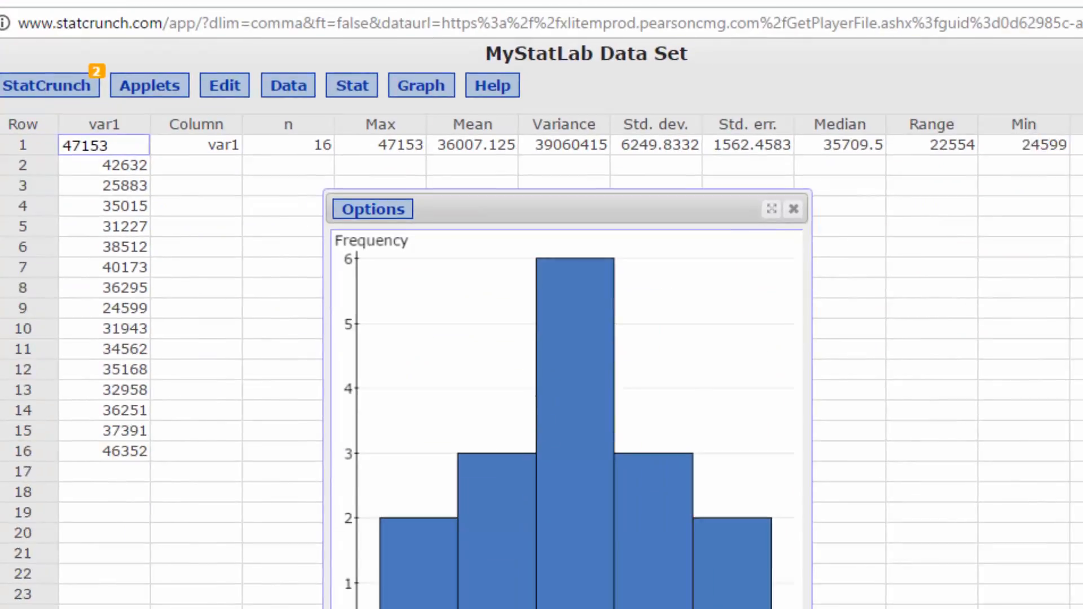
- Scroll through the MyStatLab tire question comparing answer choices with the histogram, mean 36007.1 and SD 6249.8
{"action": "scroll", "scroll_direction": "down", "scroll_amount": 3}
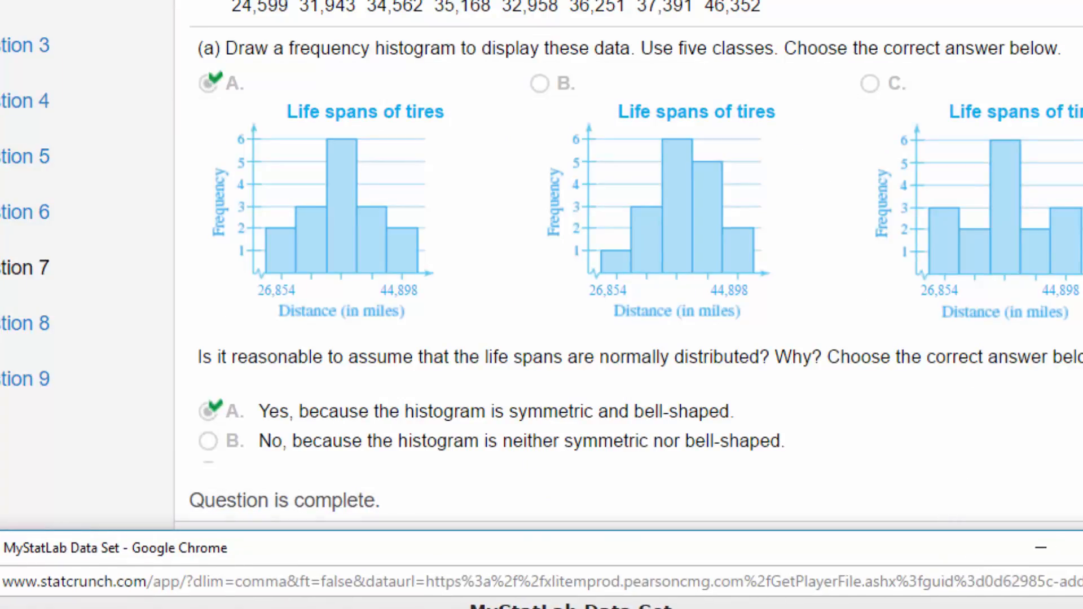
{"action": "scroll", "scroll_direction": "down", "scroll_amount": 3}
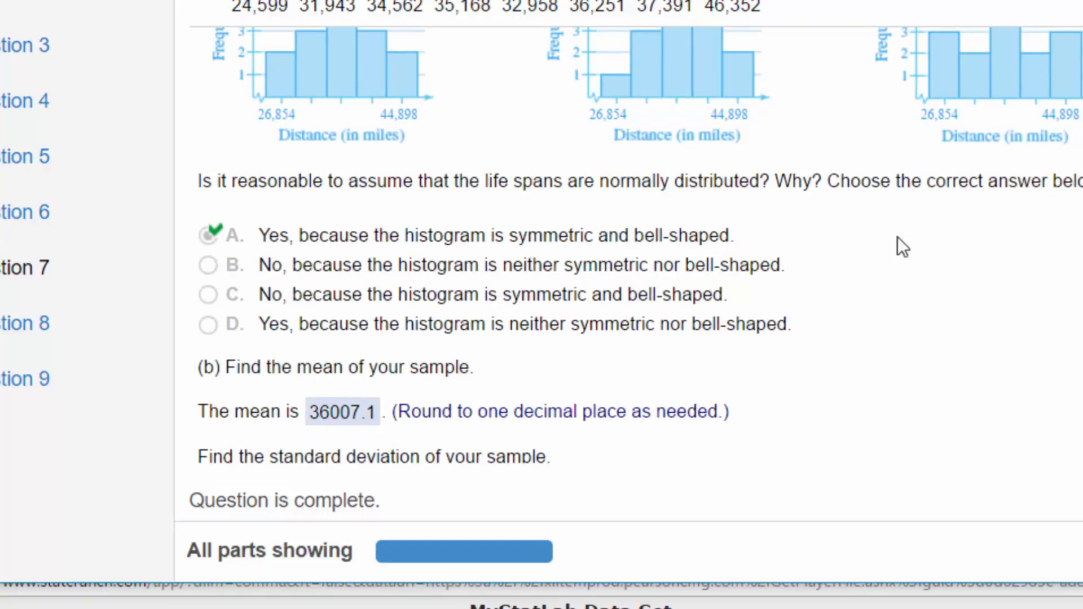
{"action": "mouse_move", "coordinate": [419, 268]}
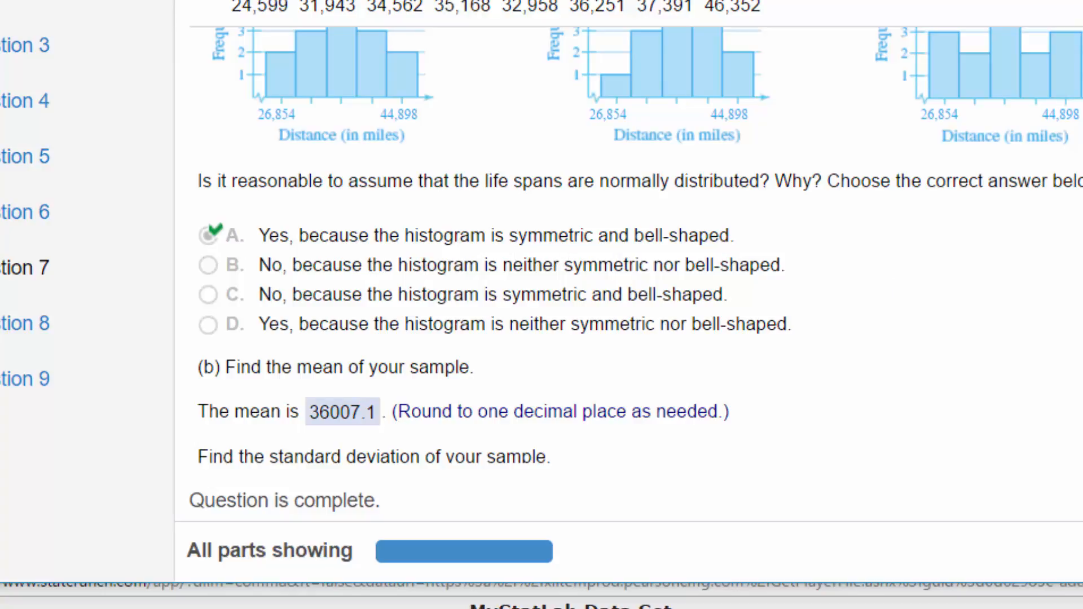
{"action": "scroll", "scroll_direction": "down", "scroll_amount": 3}
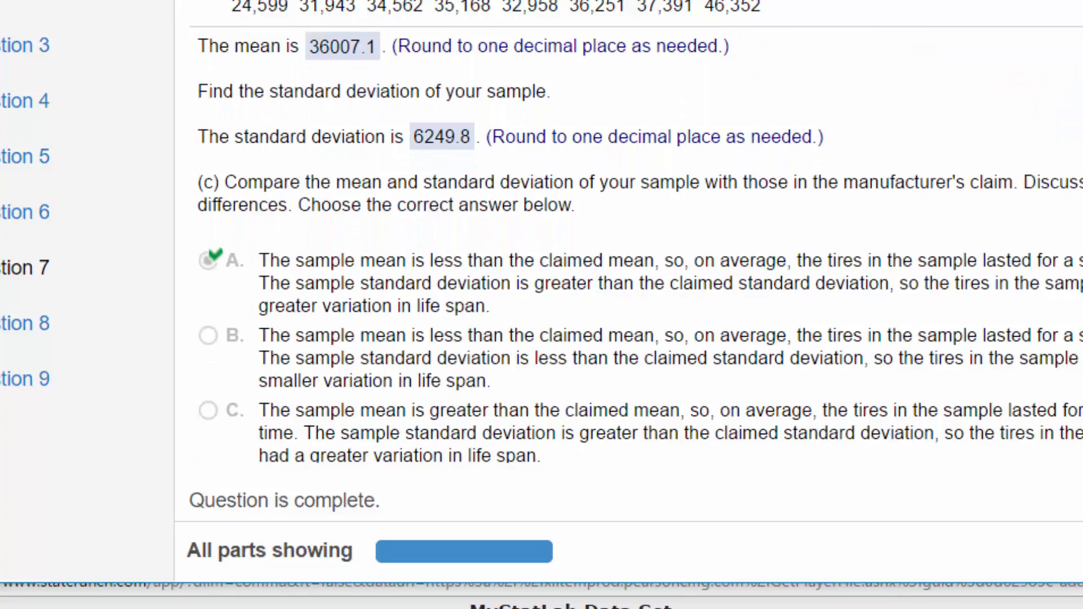
{"action": "scroll", "scroll_direction": "down", "scroll_amount": 3}
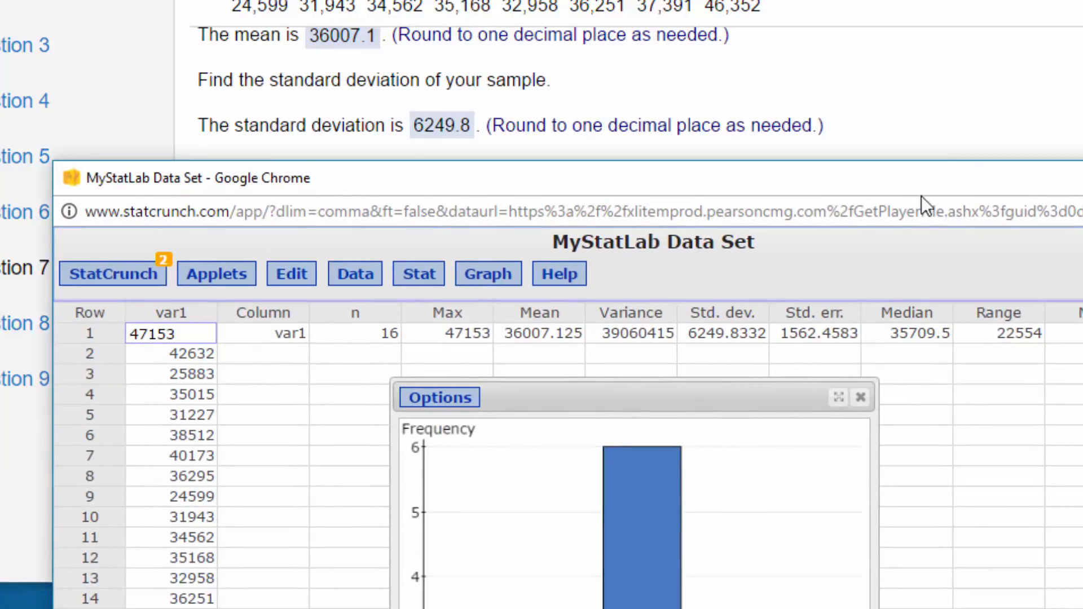
{"action": "mouse_move", "coordinate": [524, 364]}
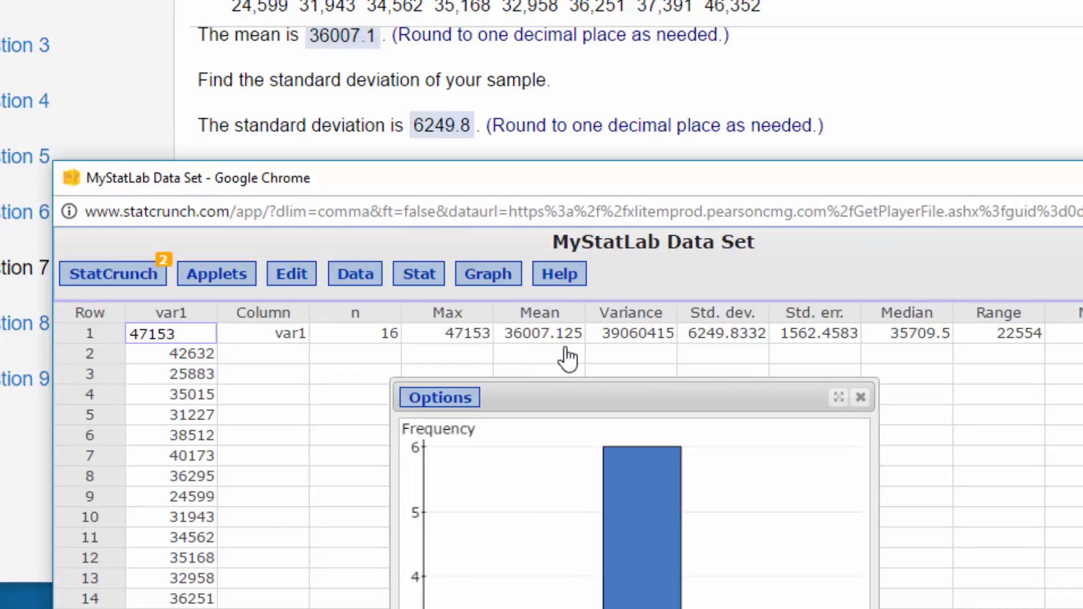
{"action": "mouse_move", "coordinate": [712, 357]}
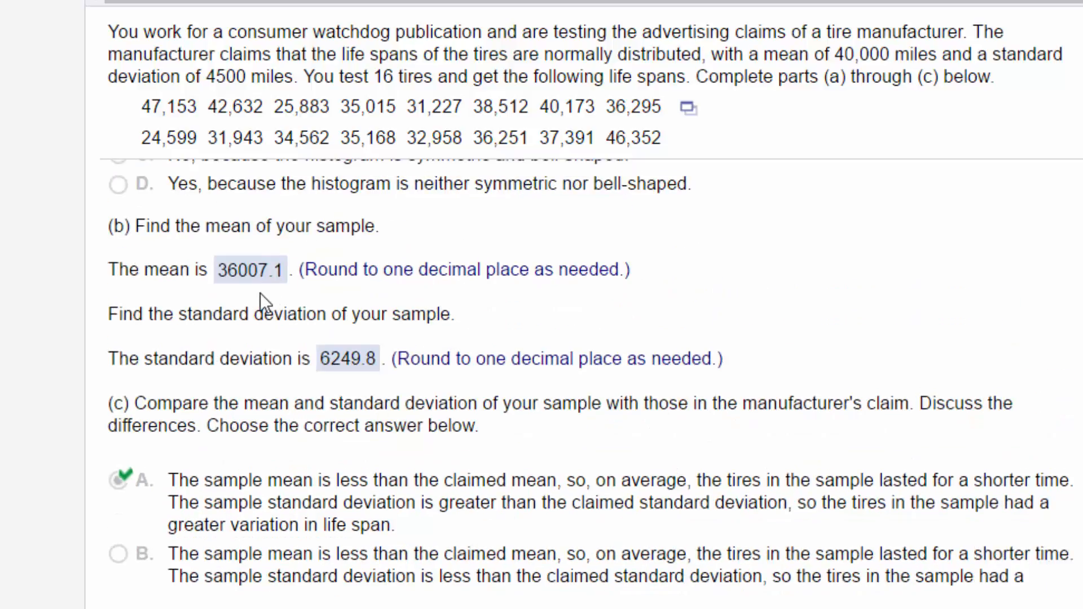
{"action": "mouse_move", "coordinate": [792, 170]}
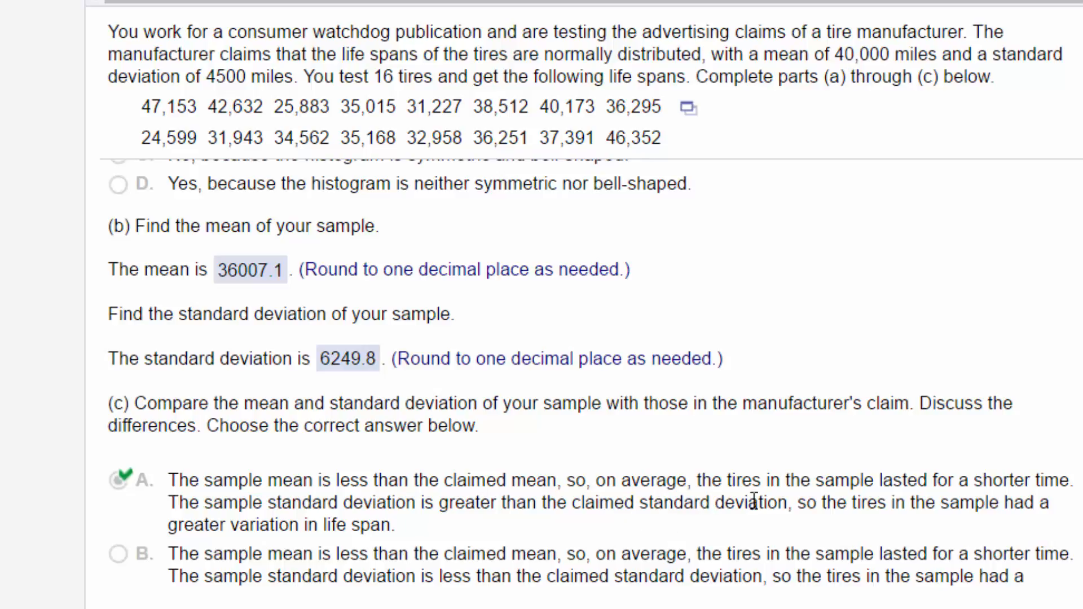
{"action": "mouse_move", "coordinate": [822, 505]}
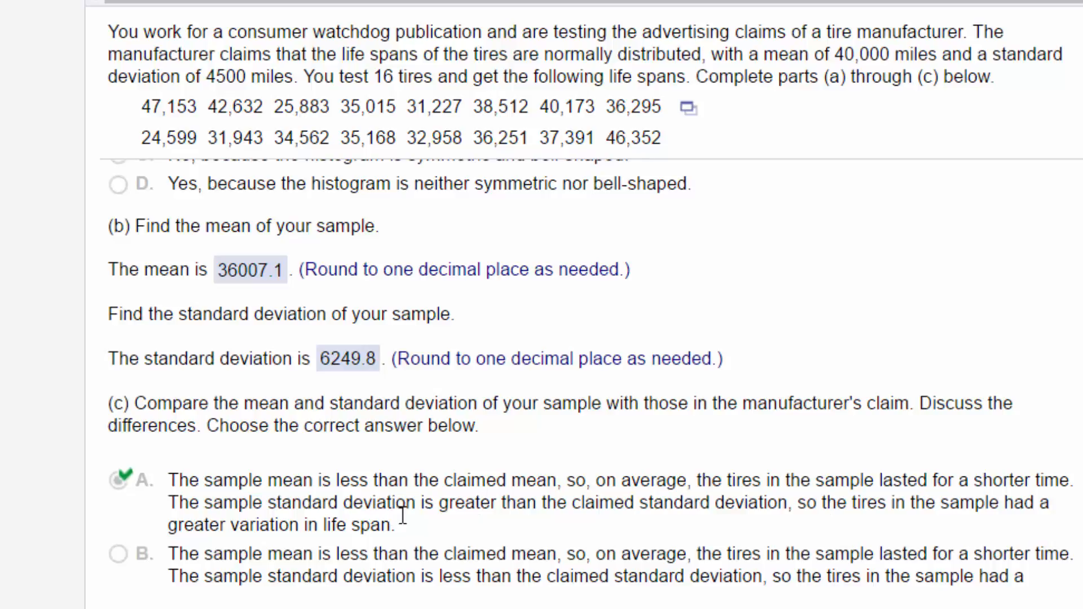
{"action": "mouse_move", "coordinate": [466, 510]}
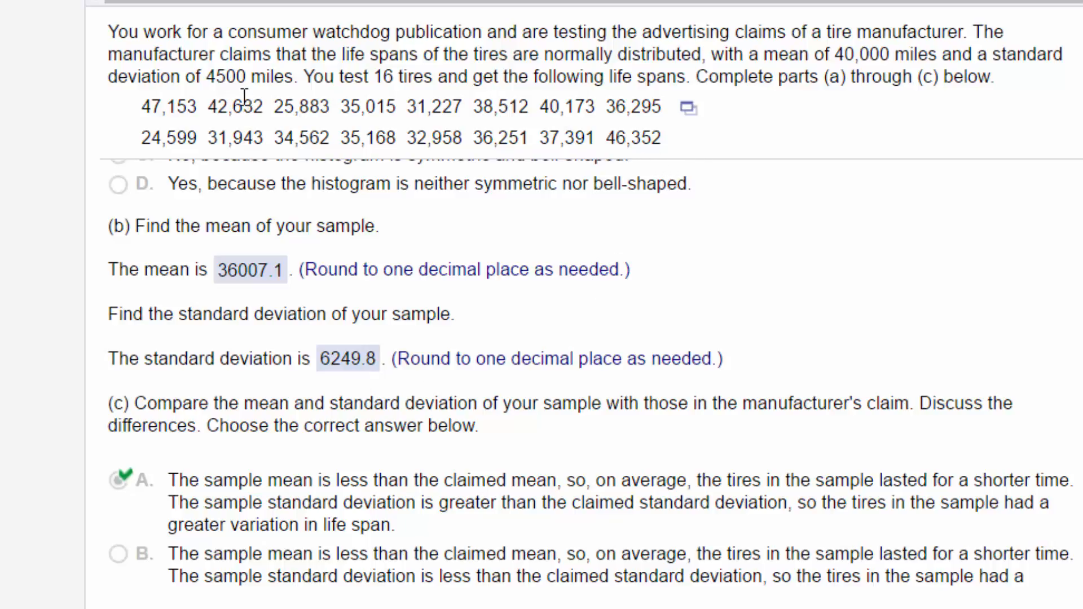
{"action": "mouse_move", "coordinate": [211, 100]}
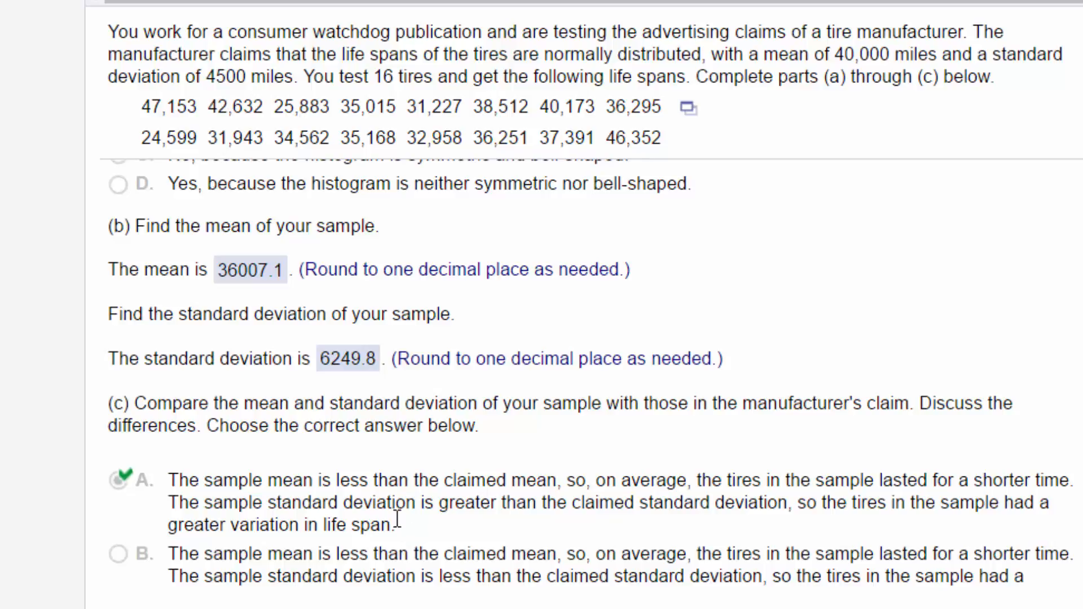
{"action": "mouse_move", "coordinate": [646, 439]}
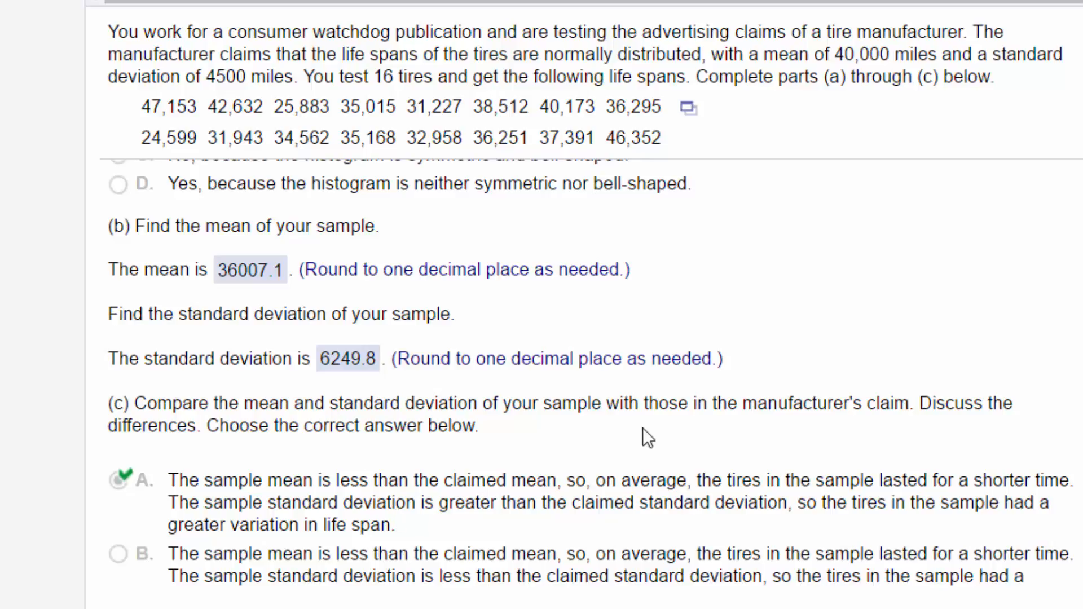